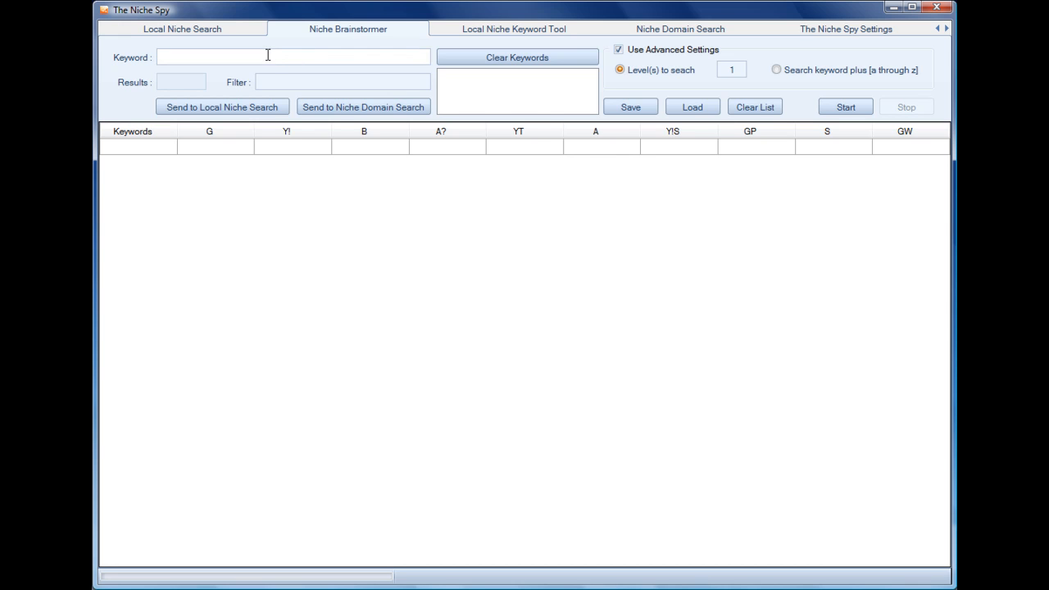
mouse_move(358, 41)
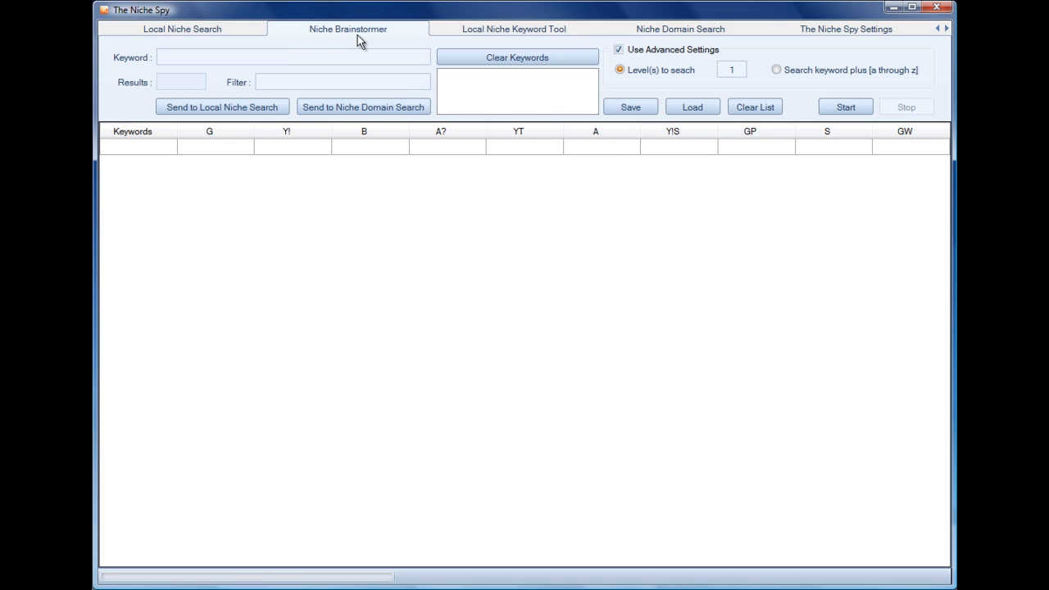
Add 'tax' as the seed keyword, set to search keyword plus a through z.
click(293, 57)
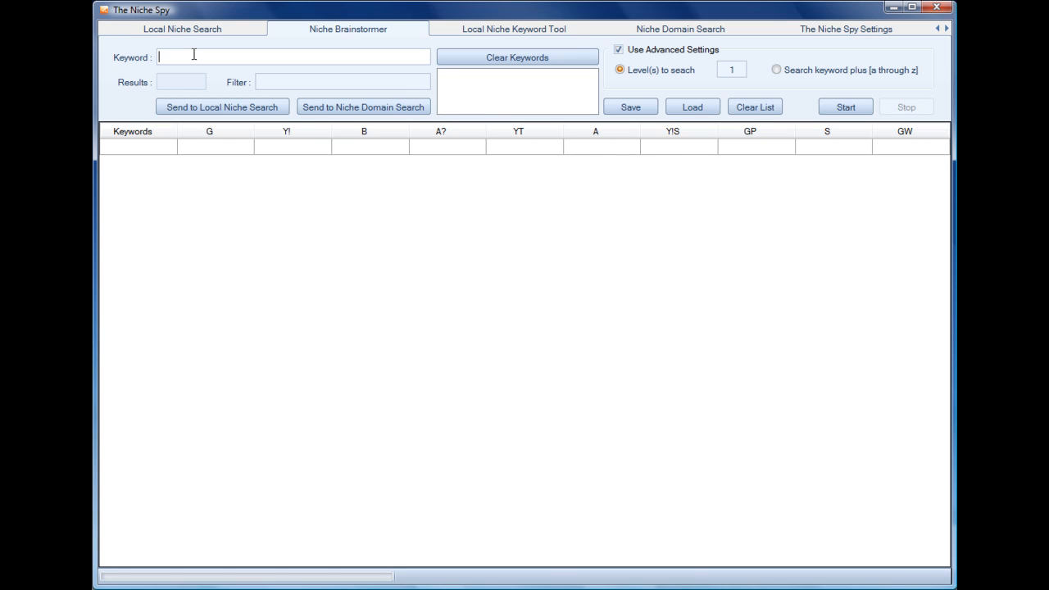
text(tax)
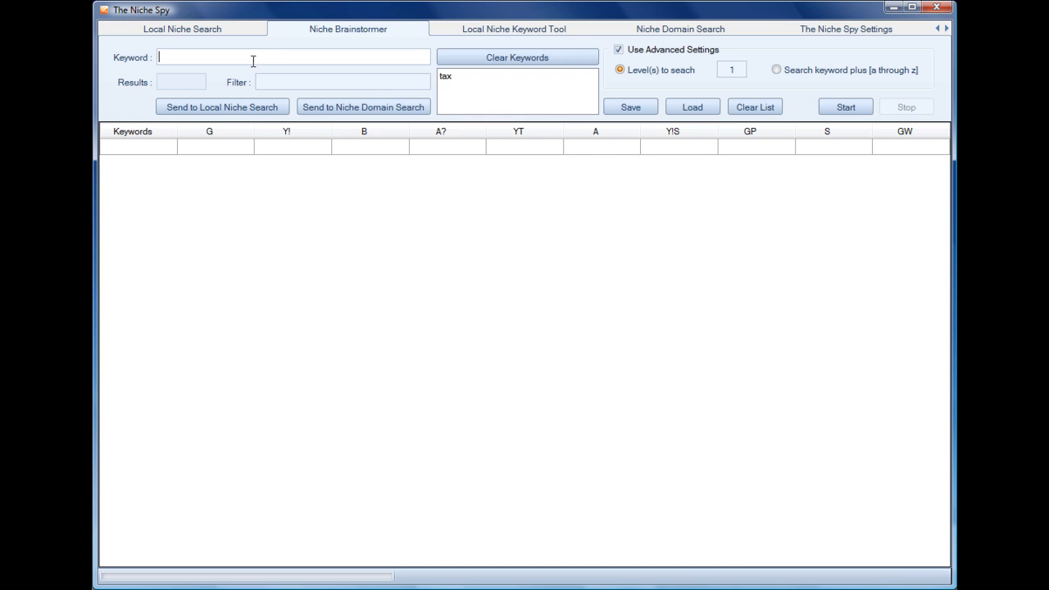
mouse_move(447, 87)
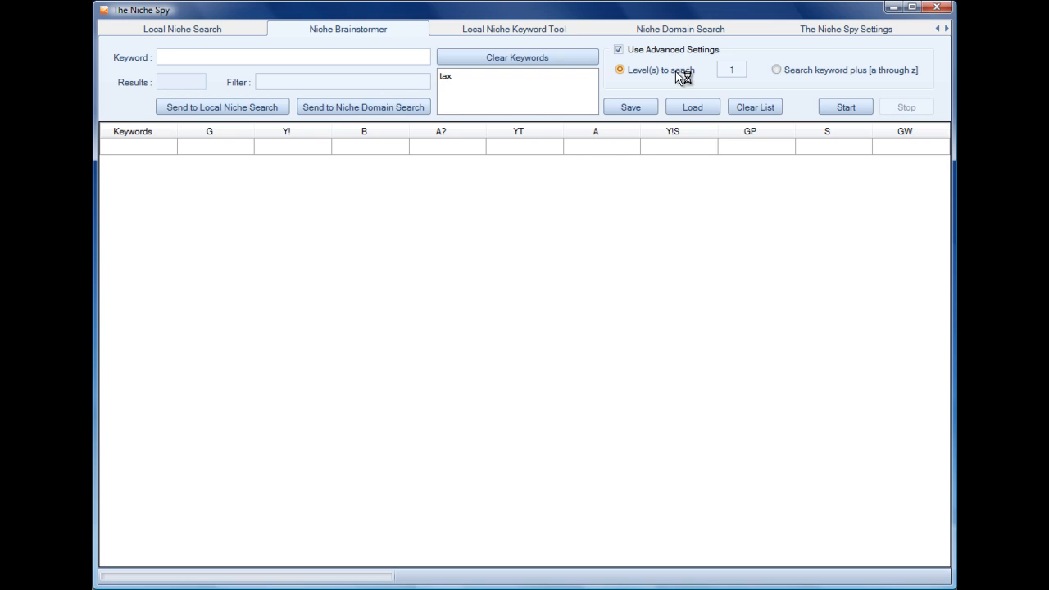
mouse_move(653, 76)
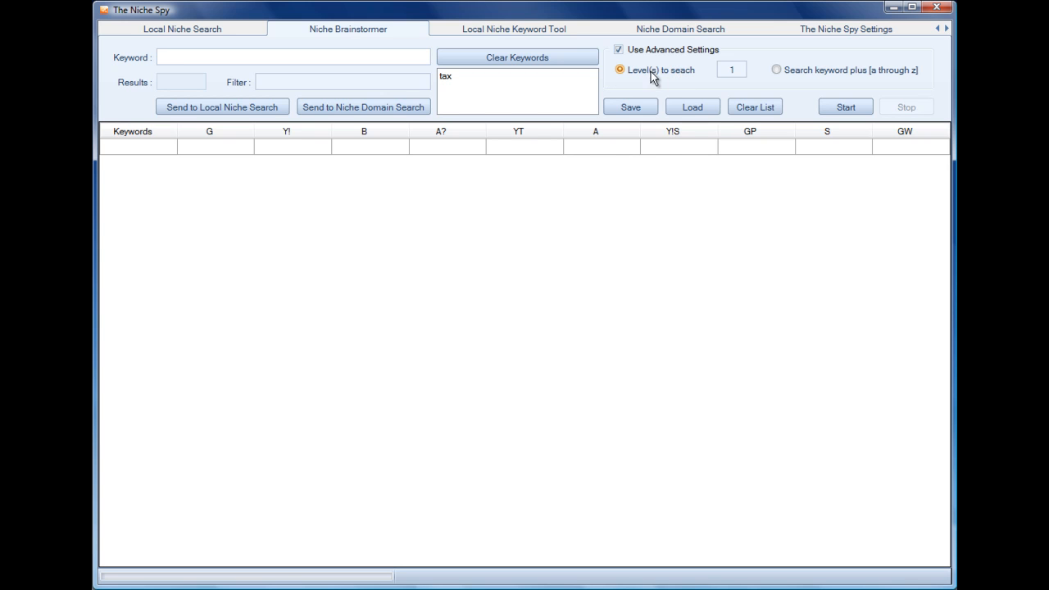
click(731, 69)
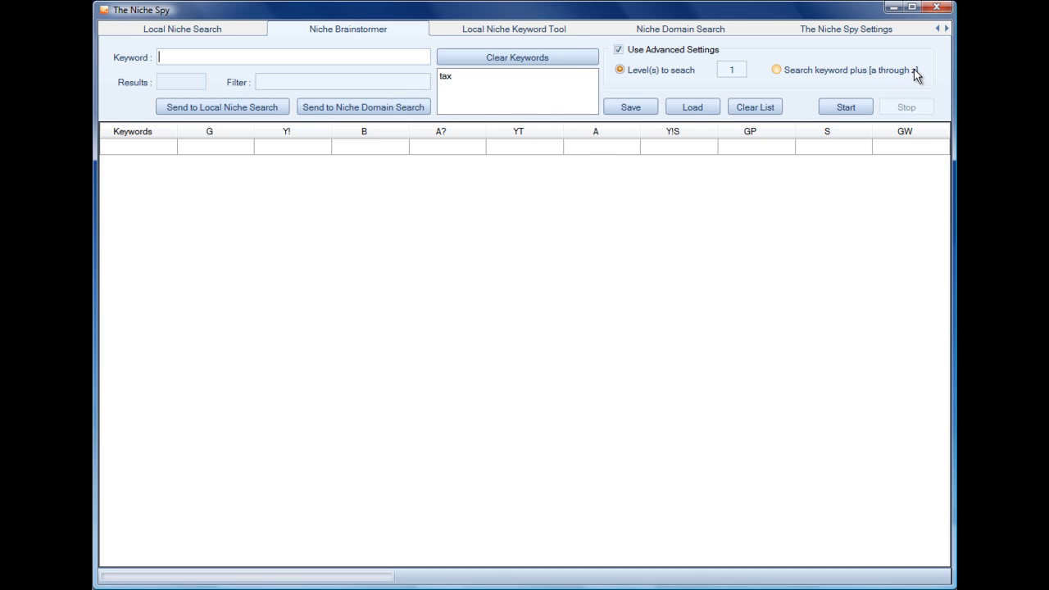
click(777, 70)
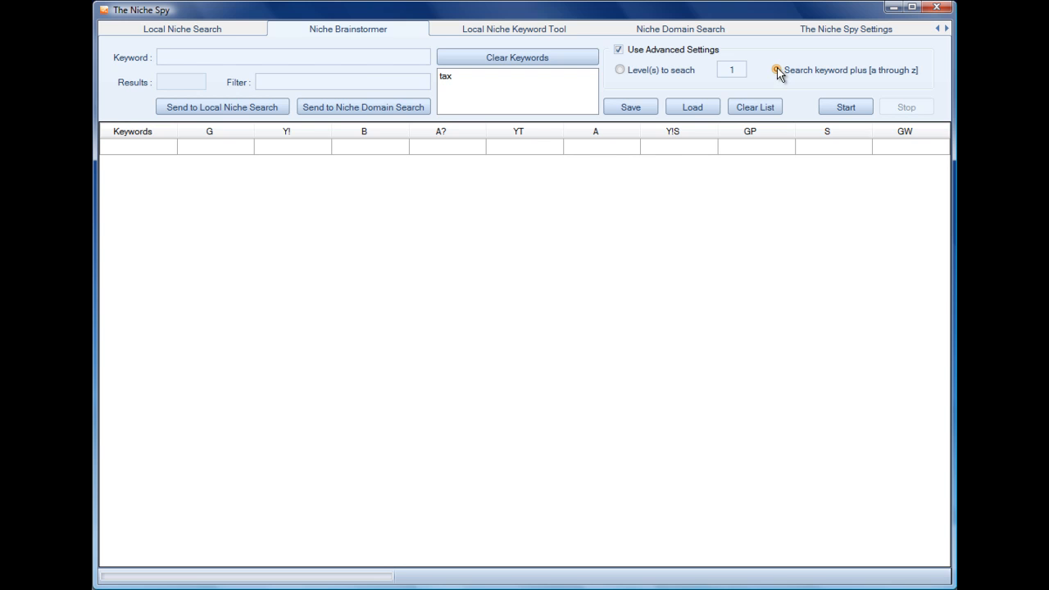
click(777, 70)
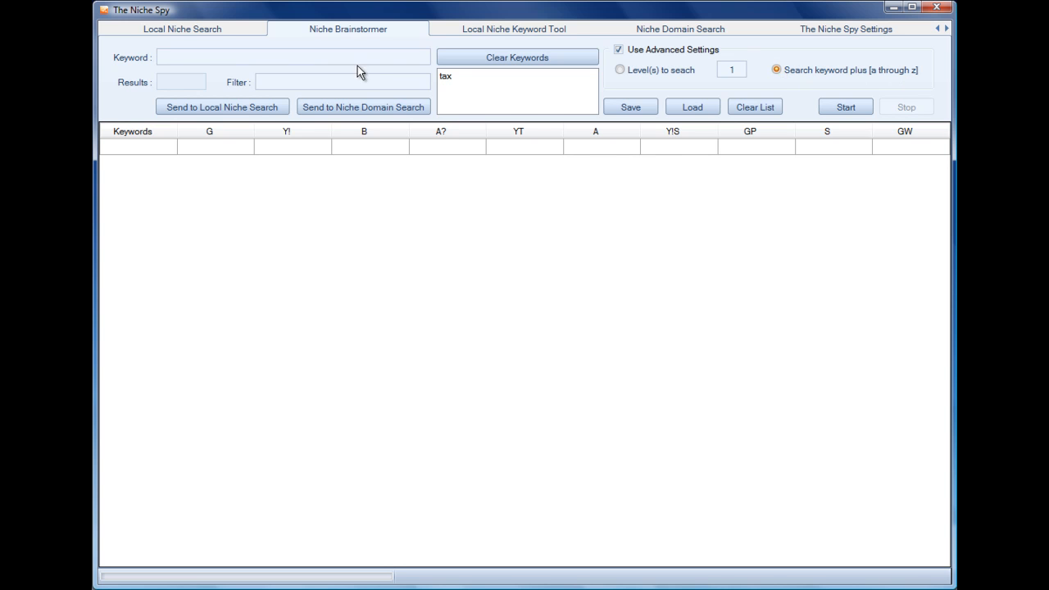
Start the brainstorm run collecting 'tax' keyword suggestions.
click(845, 106)
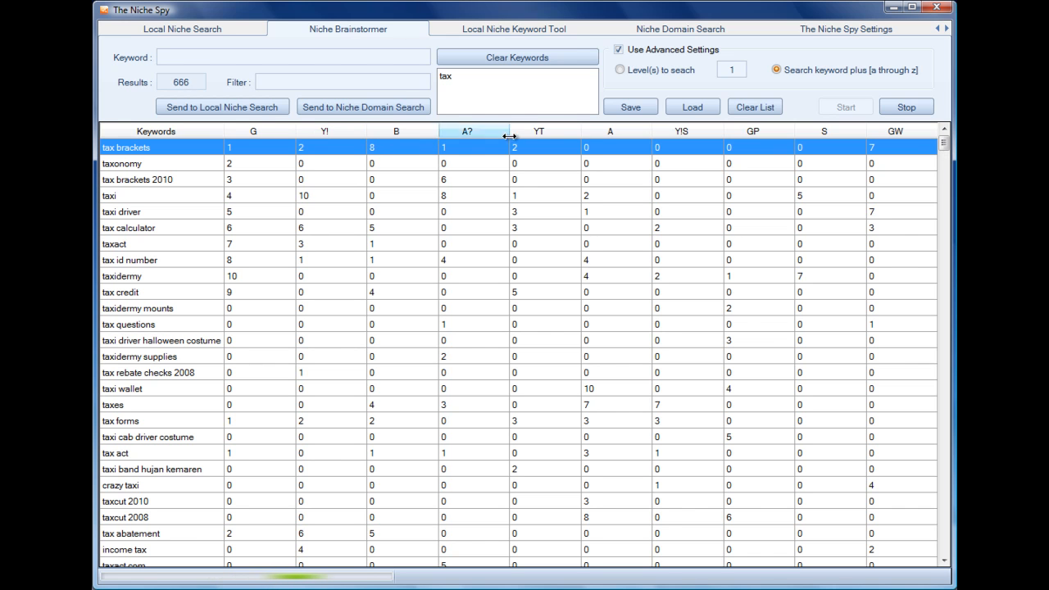
mouse_move(538, 131)
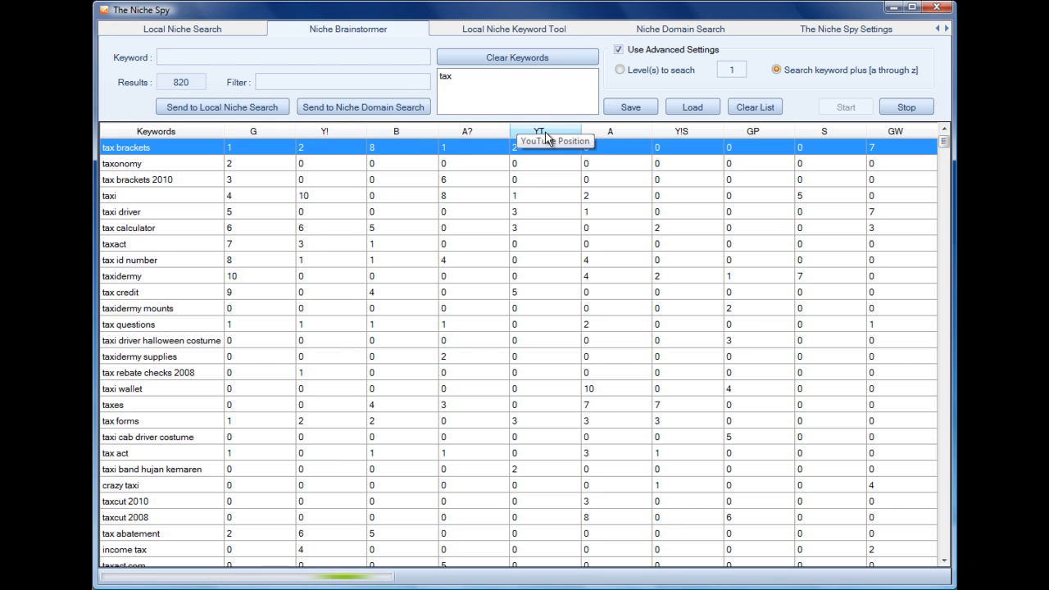
mouse_move(611, 131)
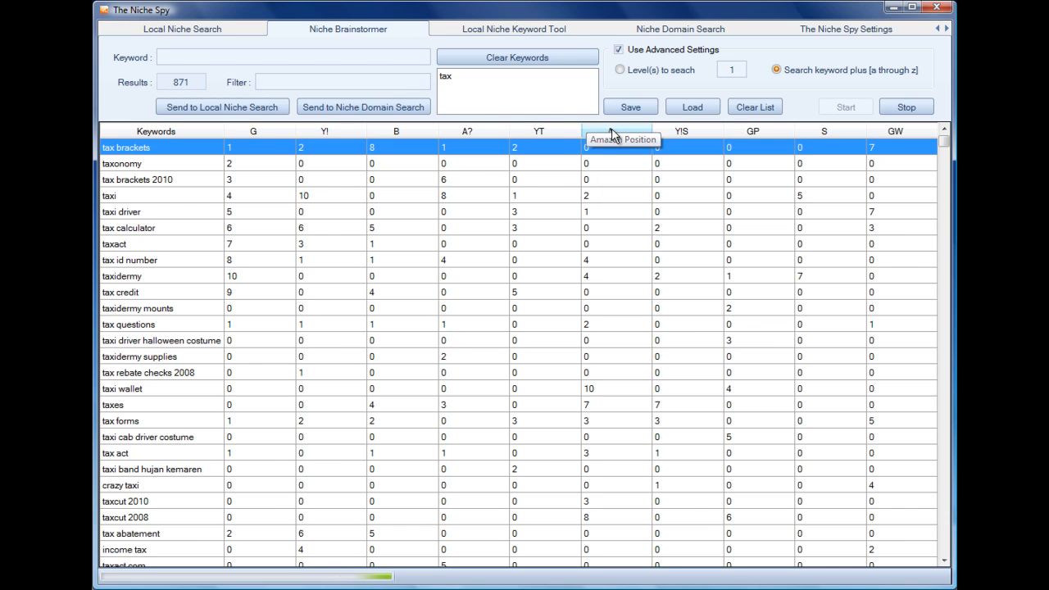
mouse_move(753, 137)
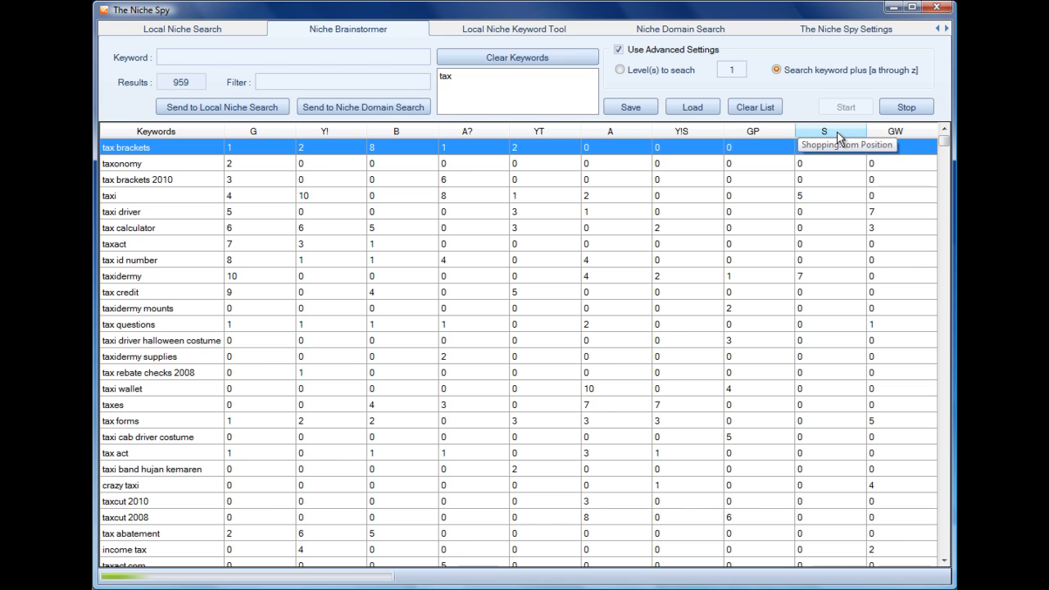
mouse_move(895, 131)
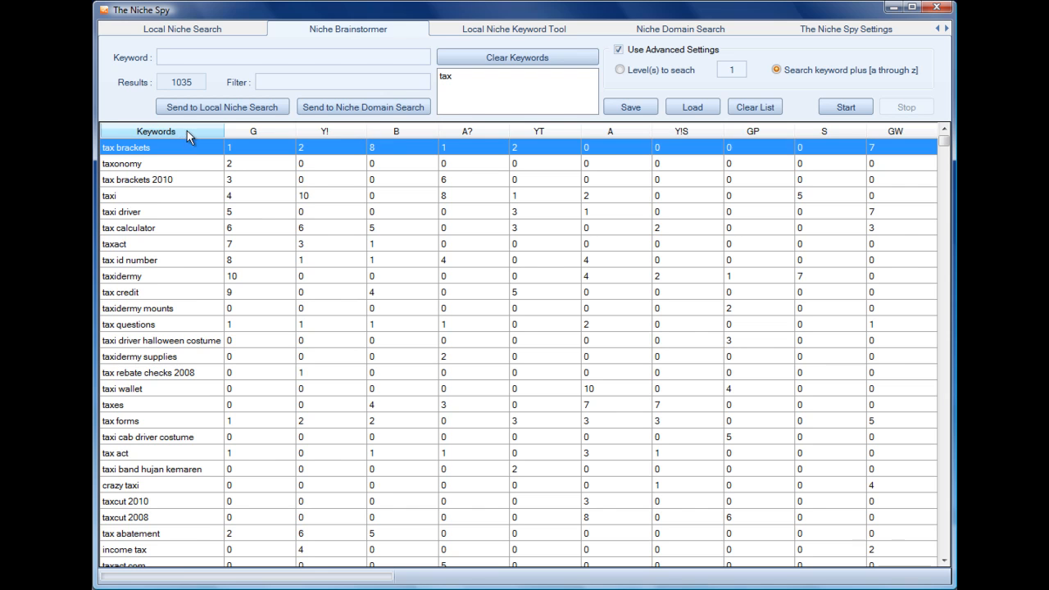
Sort the 1035 tax results alphabetically via the Keywords column header.
click(154, 131)
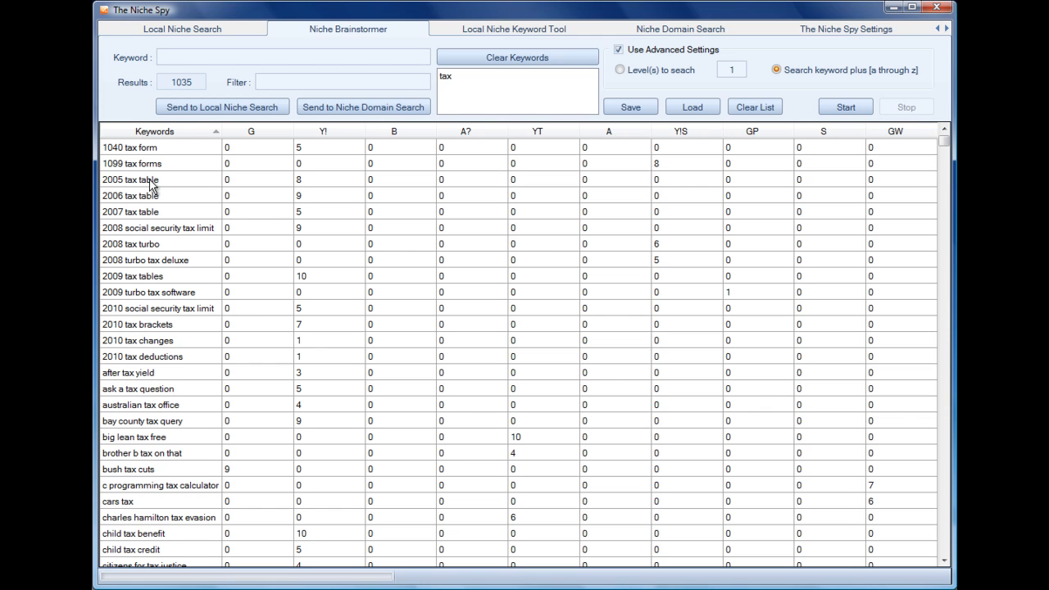
mouse_move(164, 152)
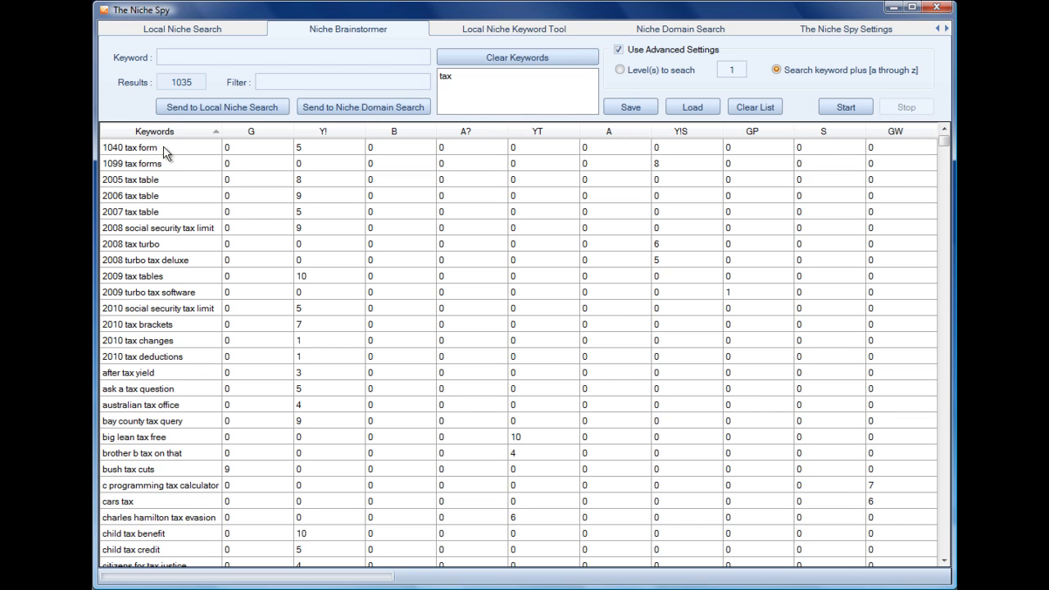
mouse_move(187, 425)
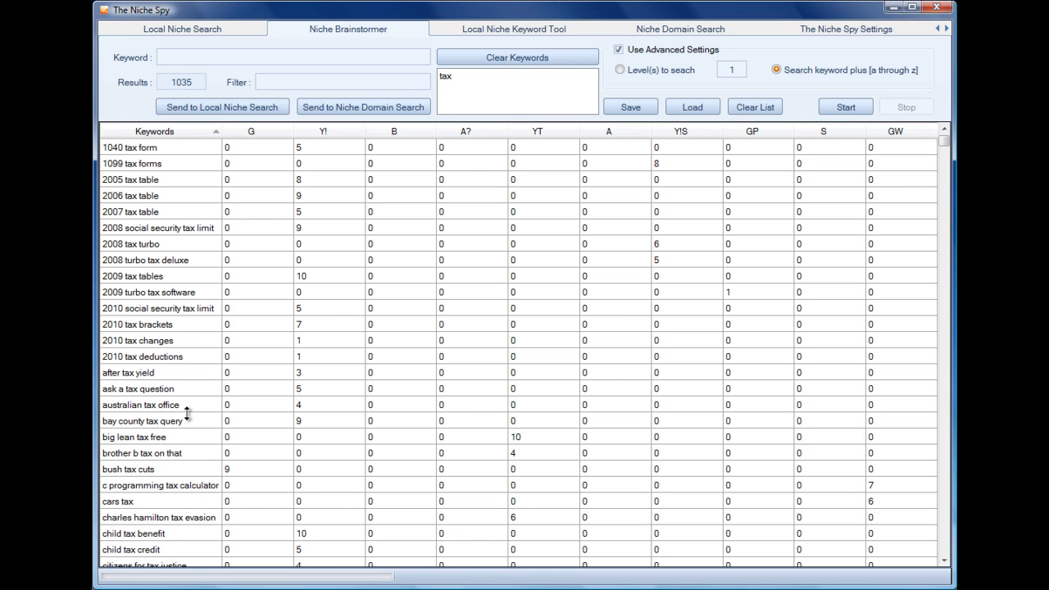
mouse_move(150, 181)
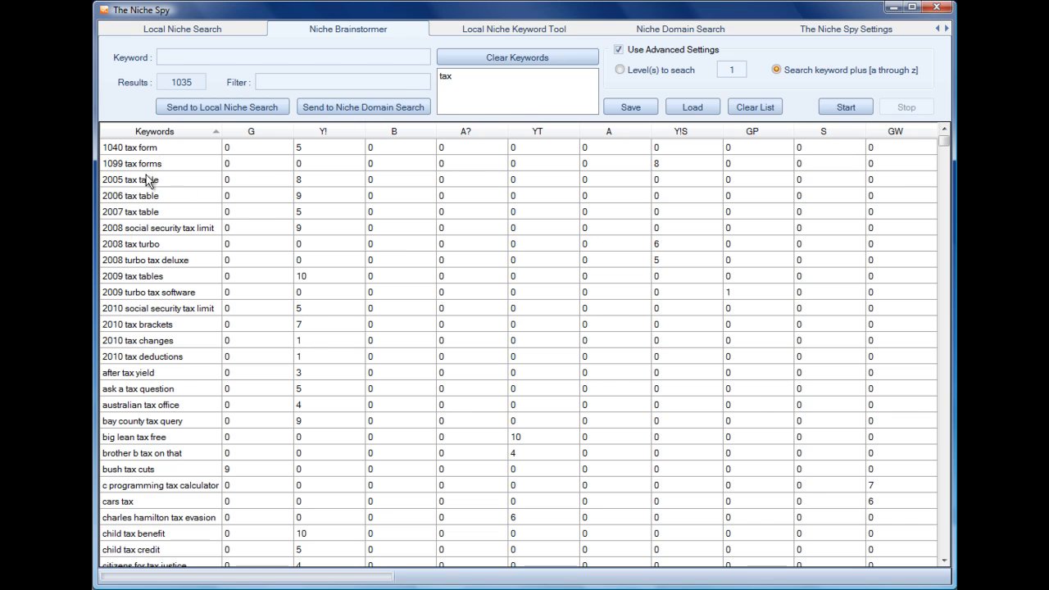
mouse_move(168, 194)
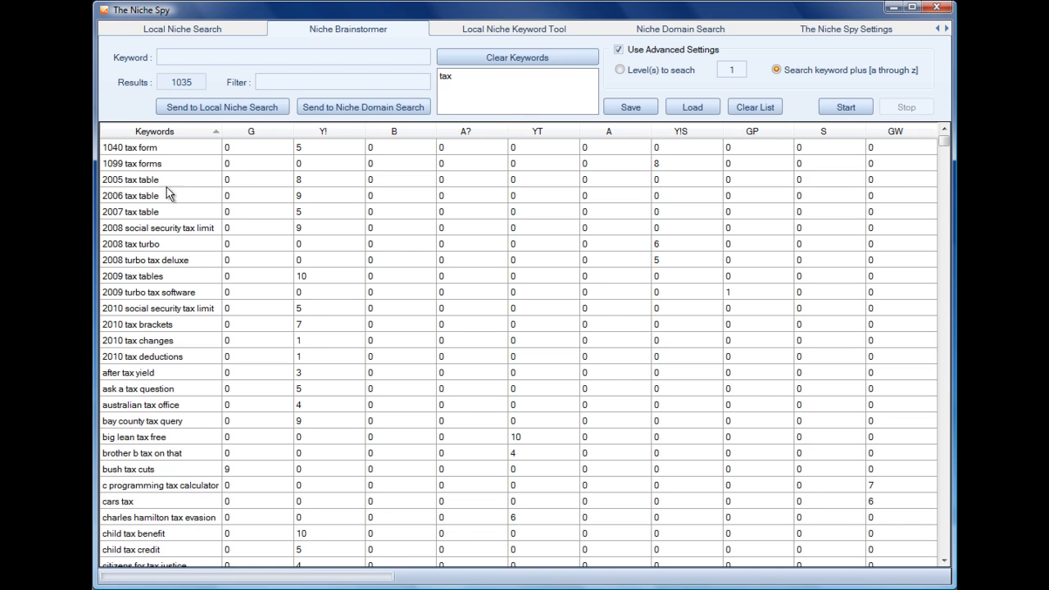
mouse_move(135, 287)
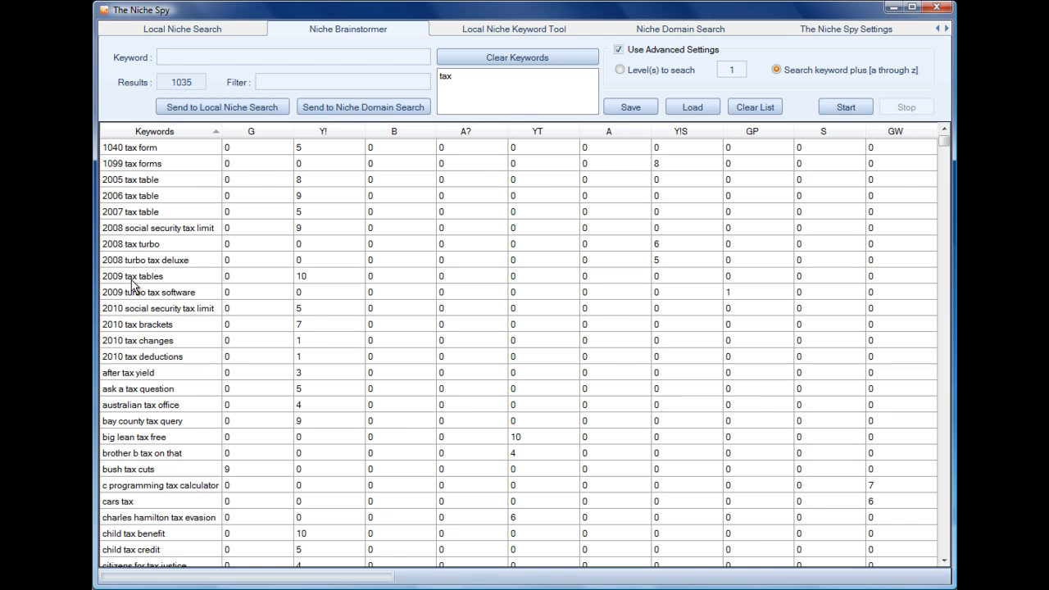
mouse_move(180, 414)
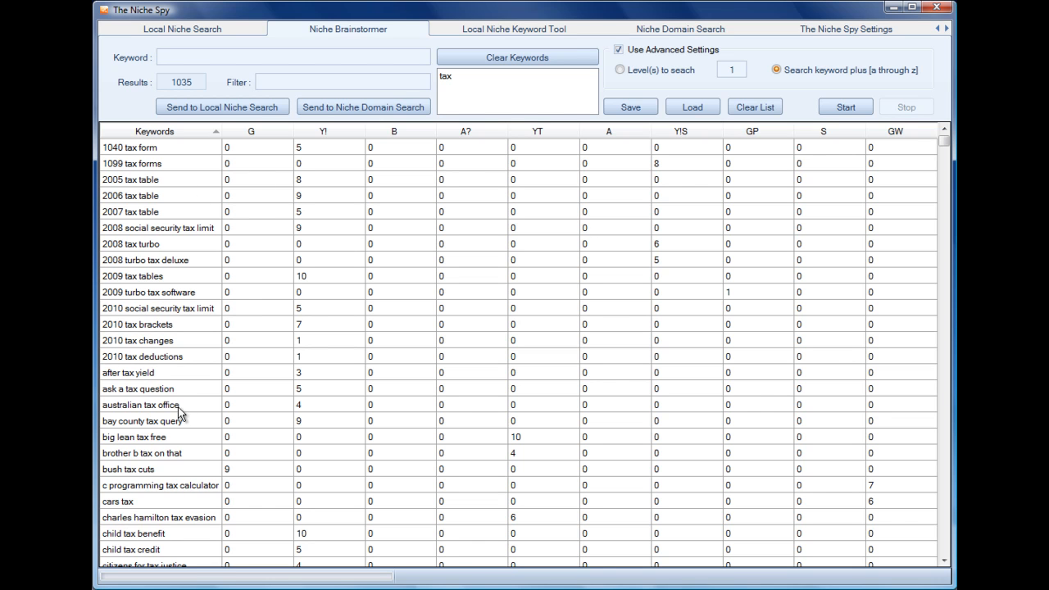
mouse_move(191, 445)
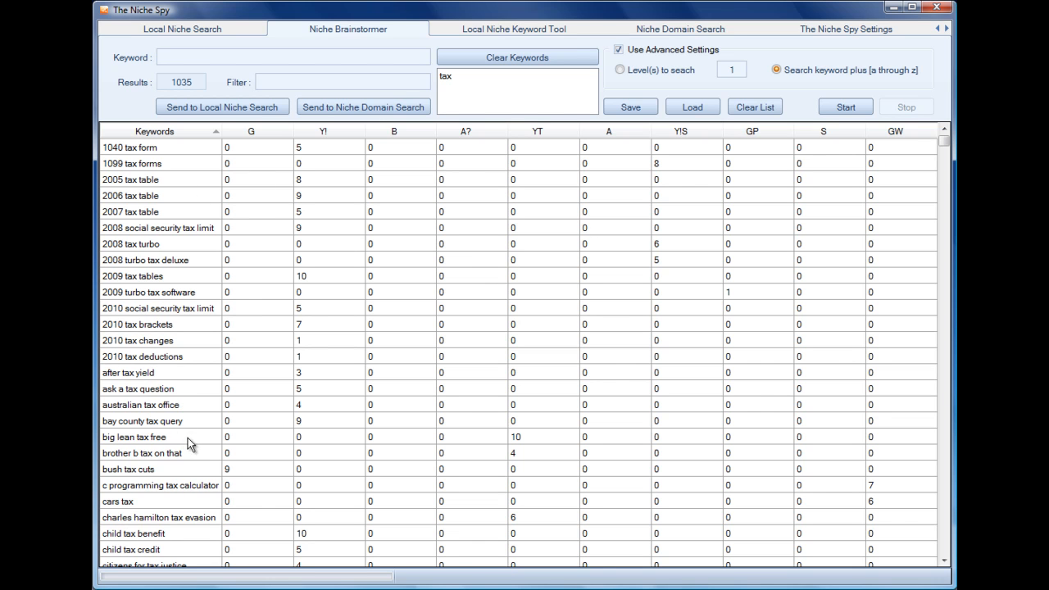
mouse_move(210, 435)
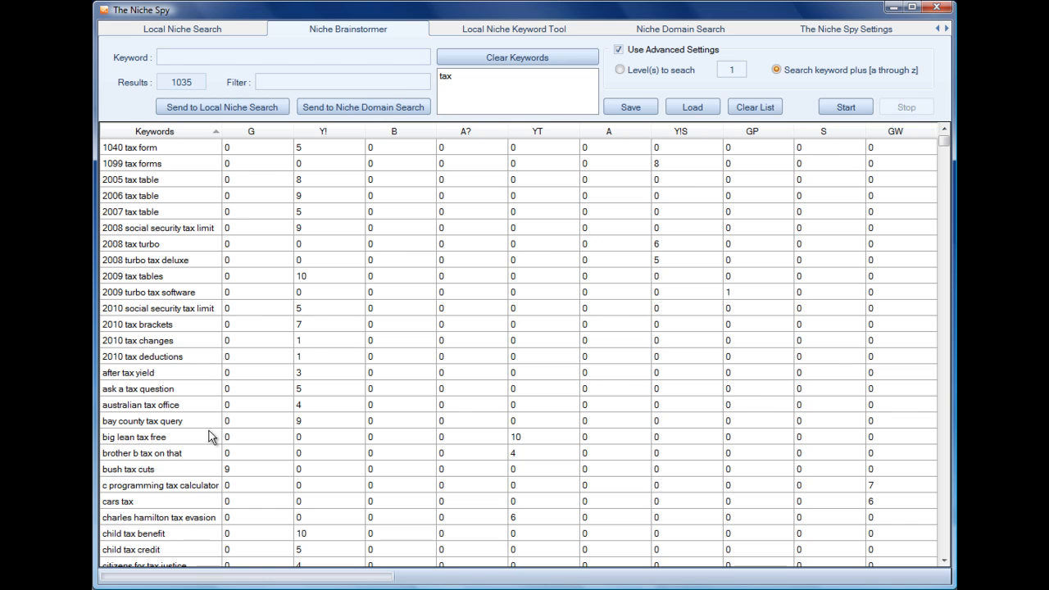
mouse_move(202, 153)
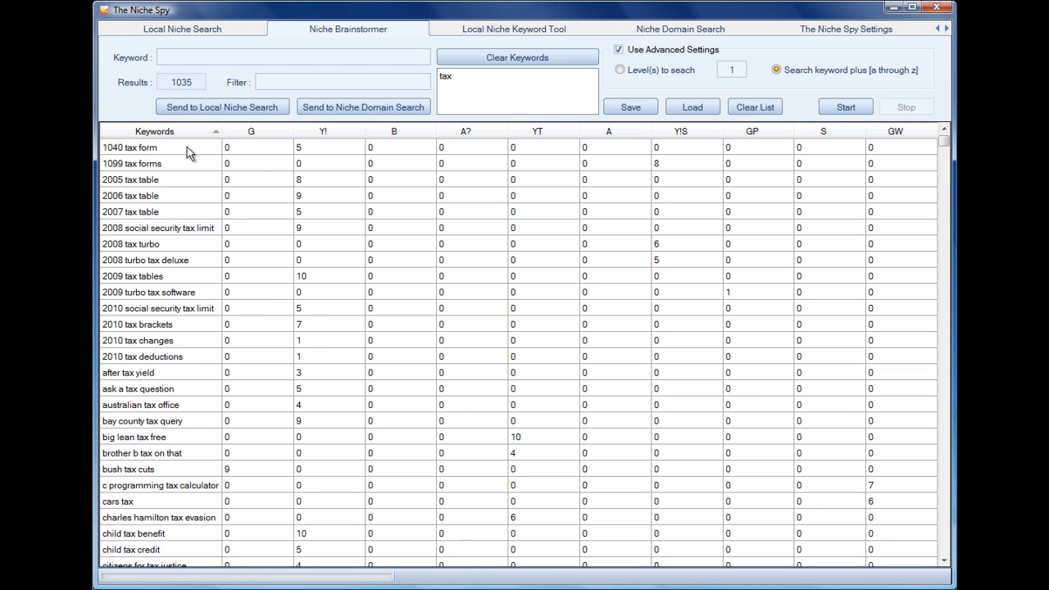
mouse_move(275, 155)
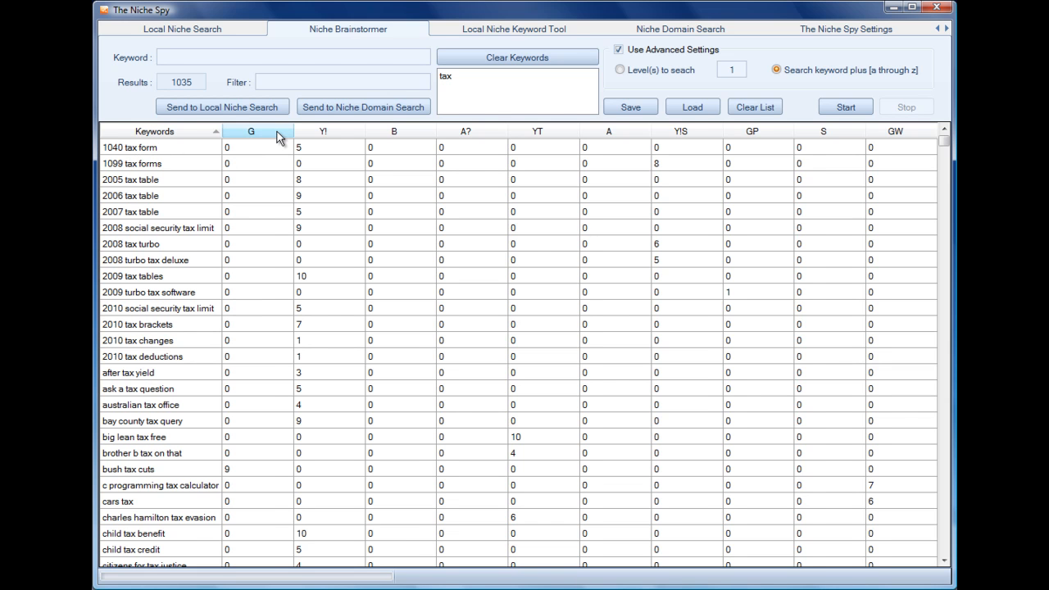
Sort by G, select 'tax tables', try another column, then sort by S.
click(238, 131)
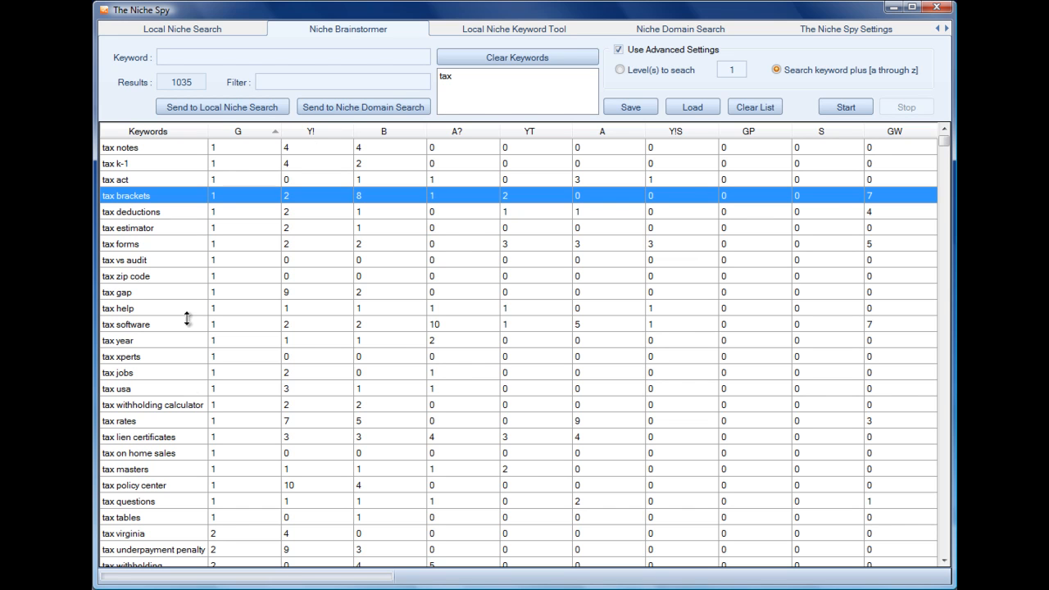
mouse_move(159, 526)
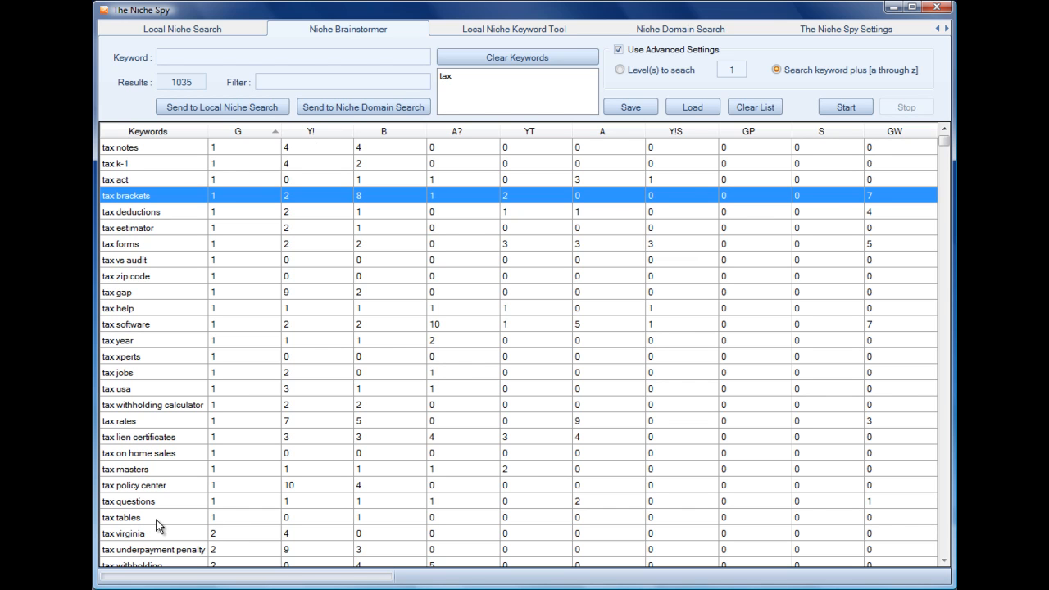
click(121, 517)
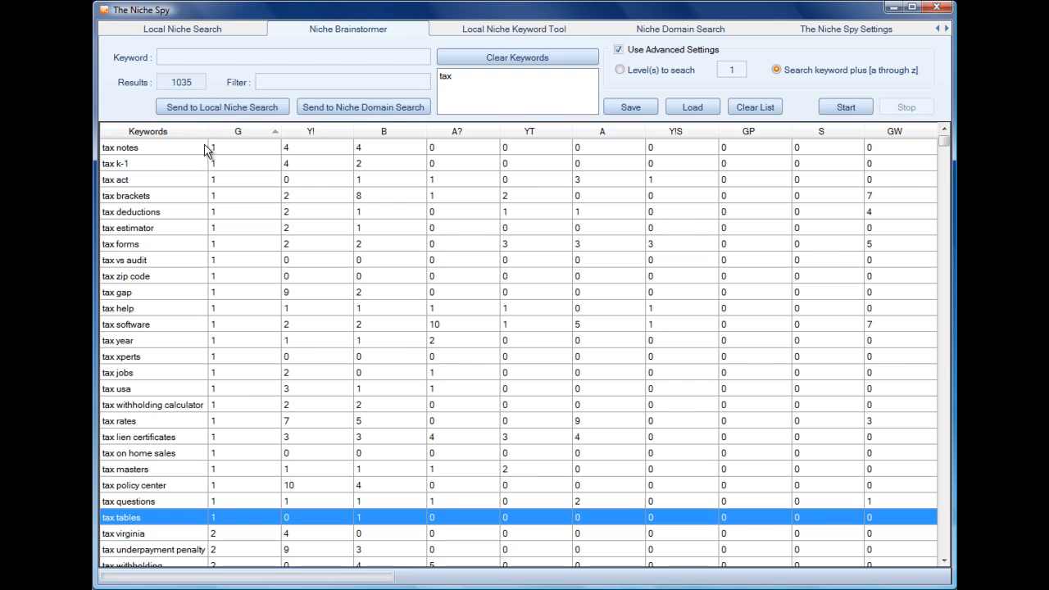
click(310, 131)
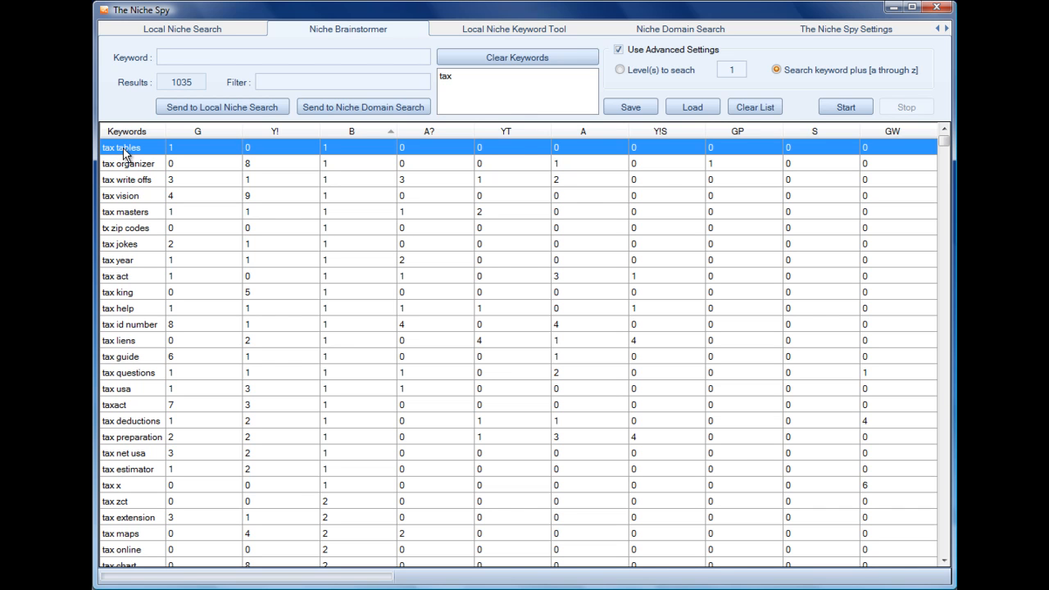
mouse_move(421, 161)
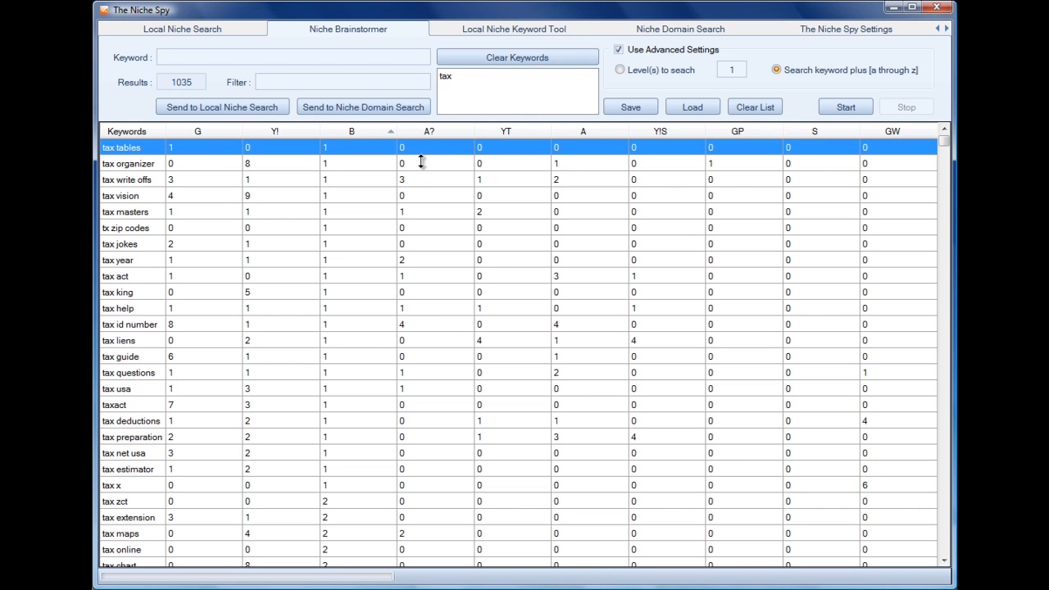
click(530, 132)
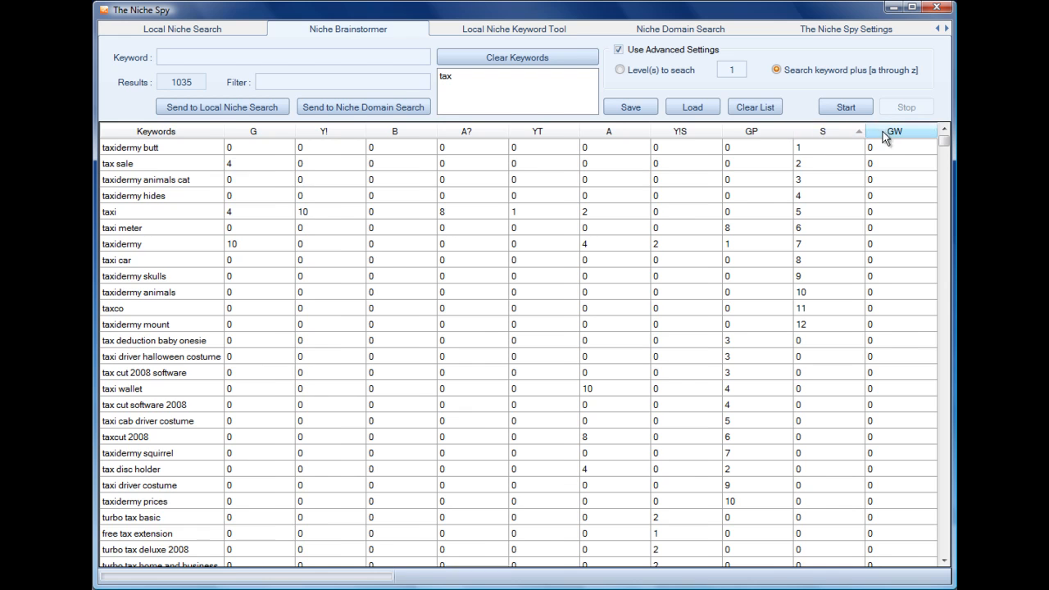
Sort results by the GW column and select 'tax stimulus check'.
click(895, 132)
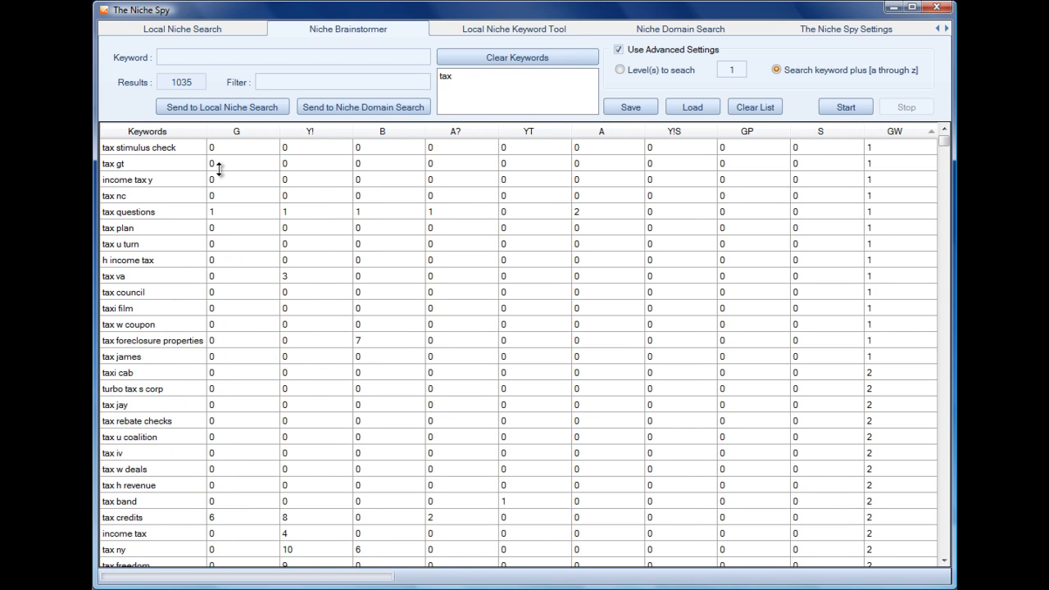
mouse_move(141, 185)
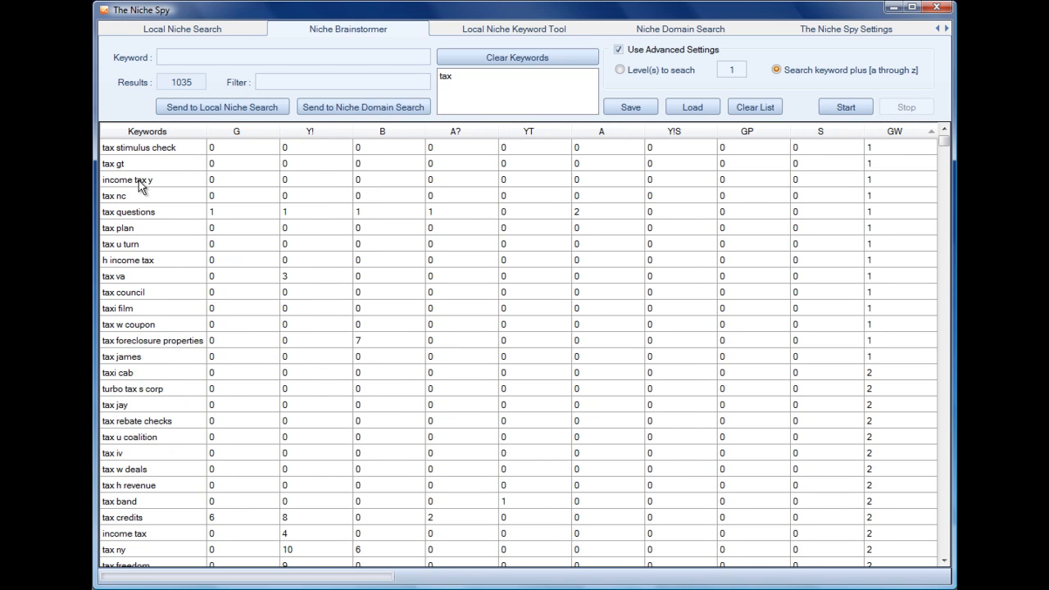
mouse_move(147, 150)
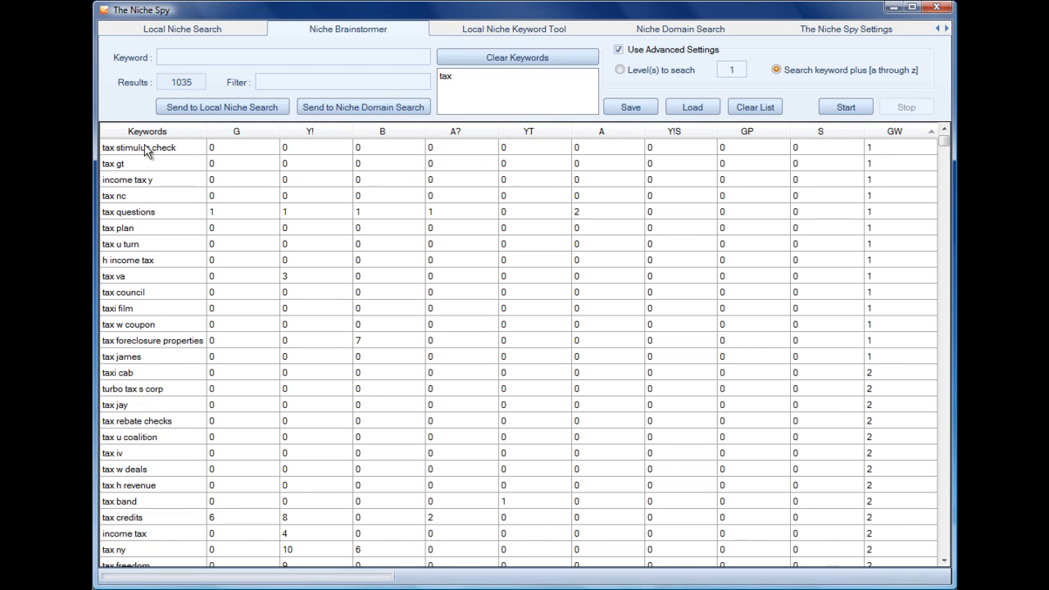
click(139, 147)
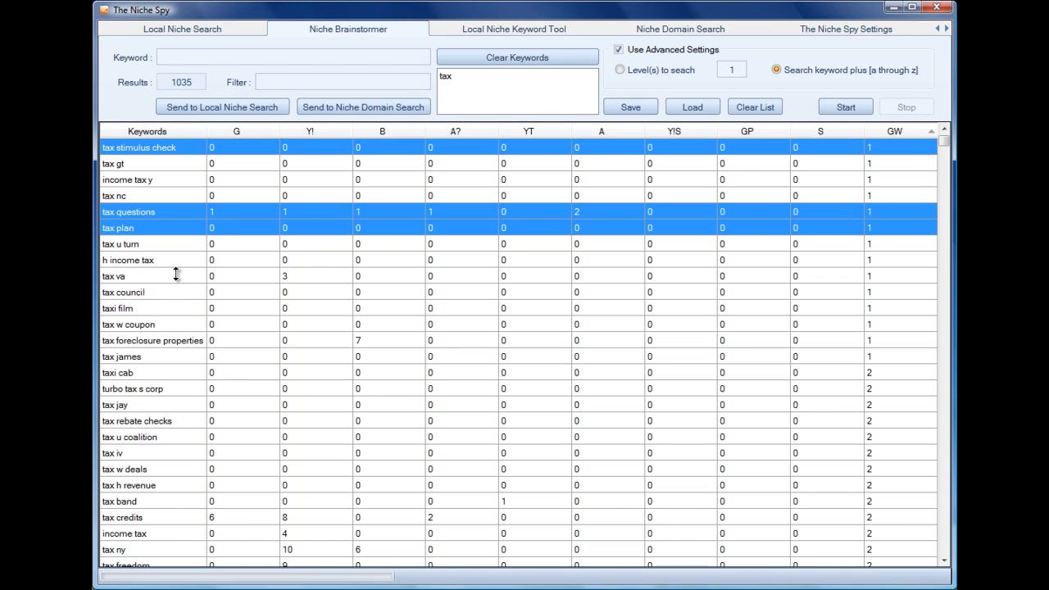
mouse_move(217, 156)
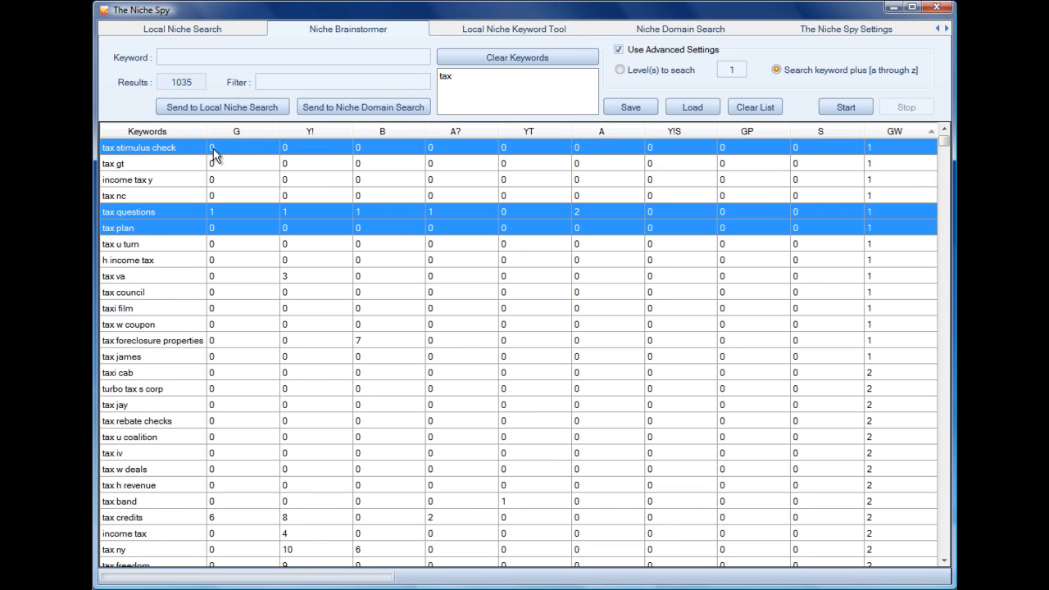
Show spin text for tax plan, tax questions and tax stimulus check, then close it.
right_click(211, 148)
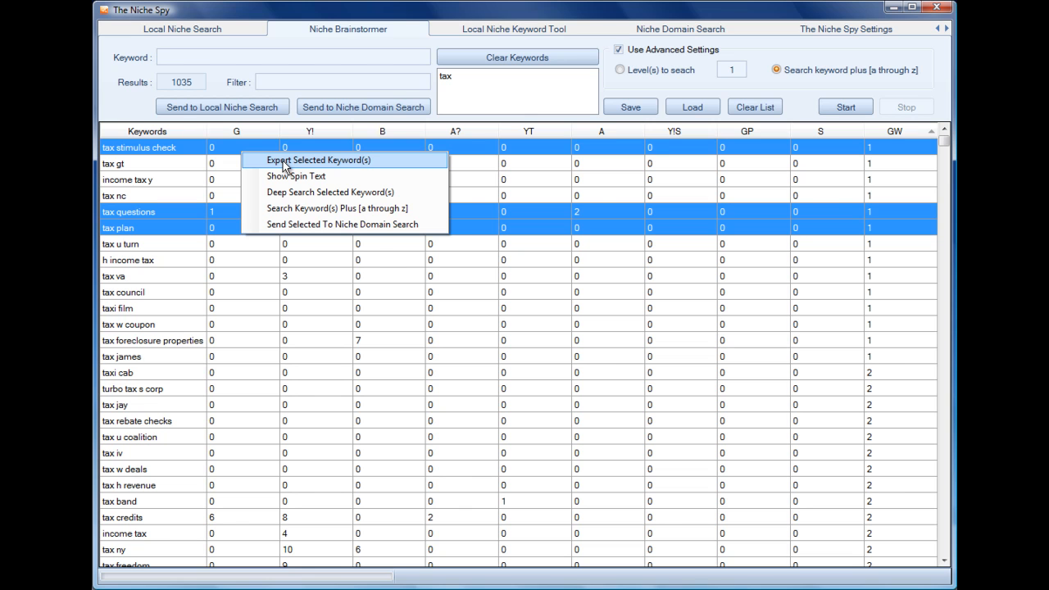
mouse_move(359, 164)
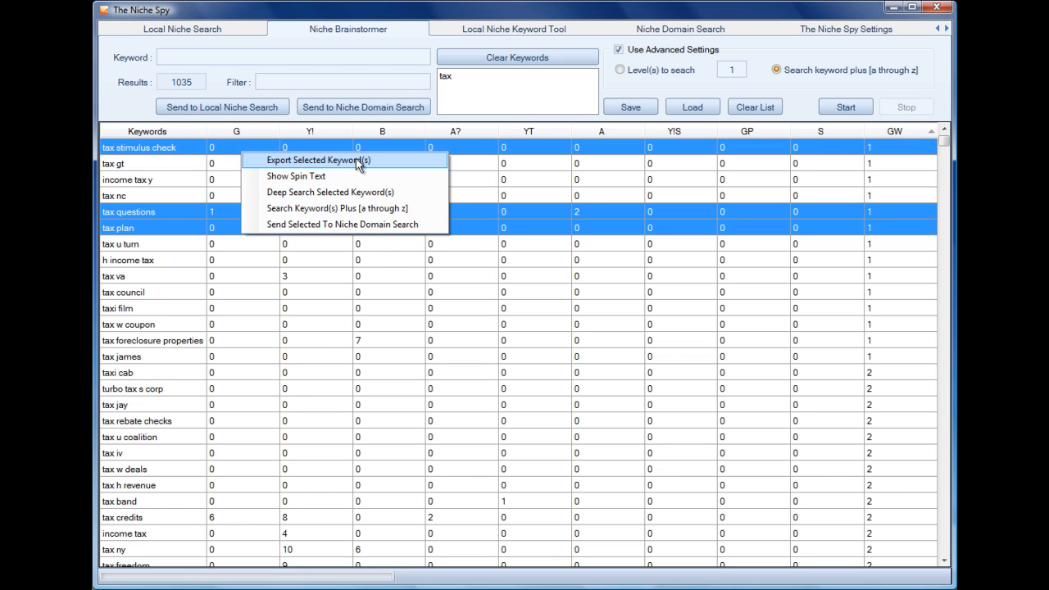
mouse_move(296, 176)
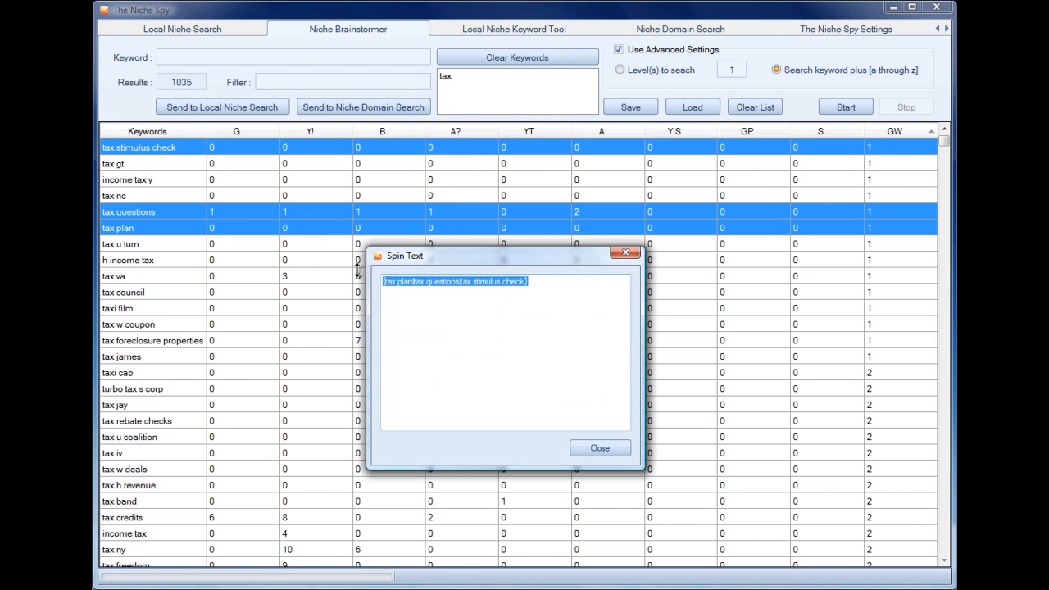
click(599, 447)
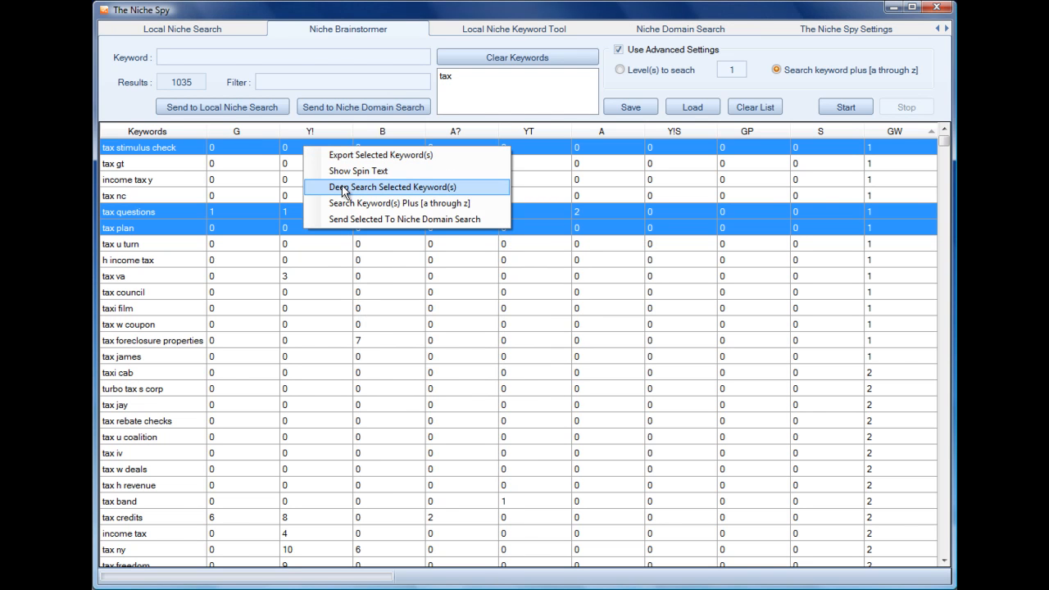
mouse_move(178, 146)
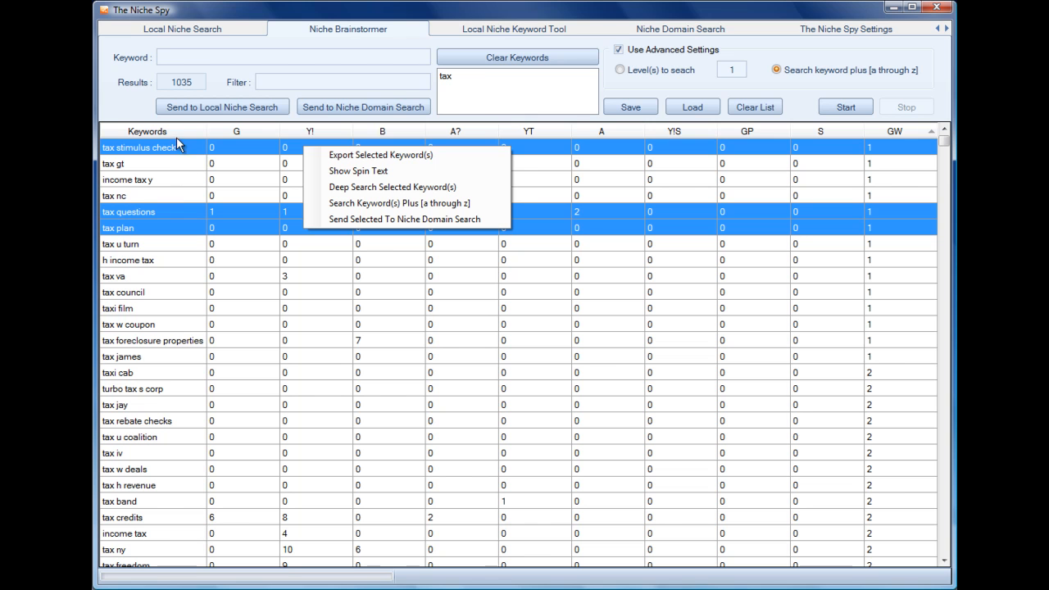
mouse_move(490, 59)
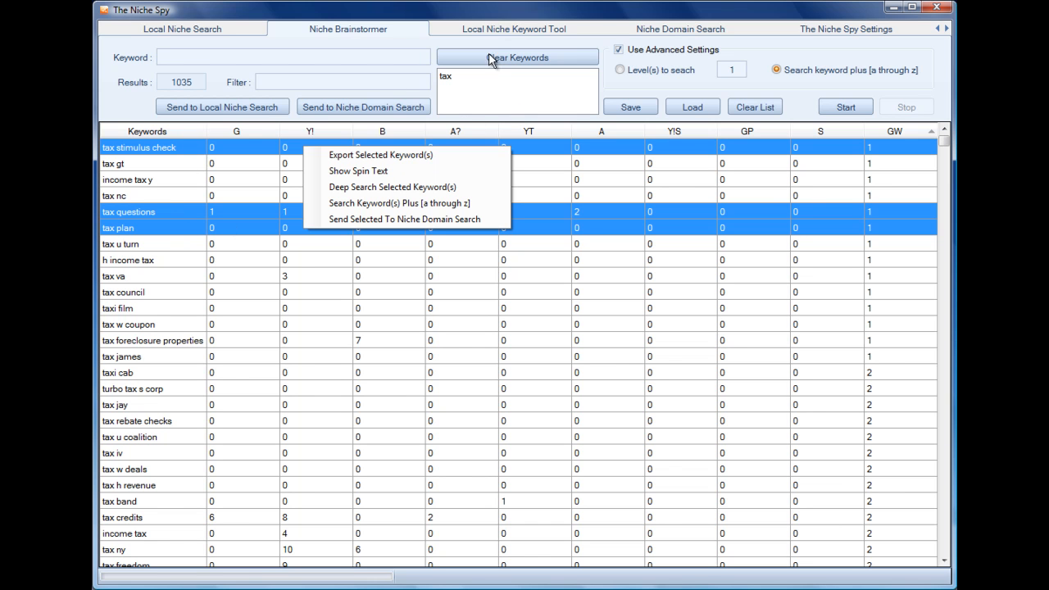
mouse_move(731, 69)
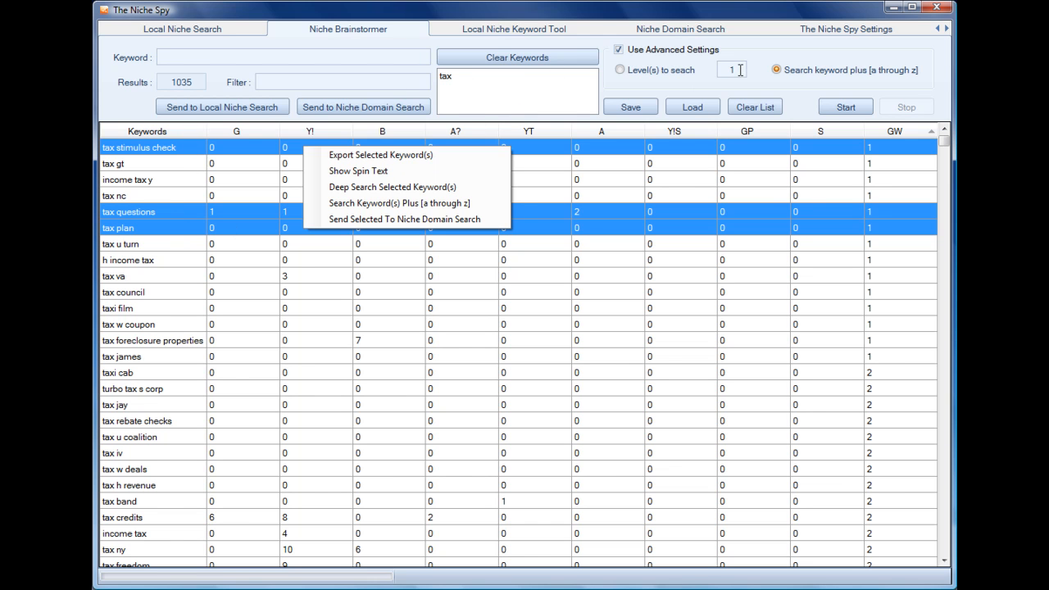
mouse_move(402, 203)
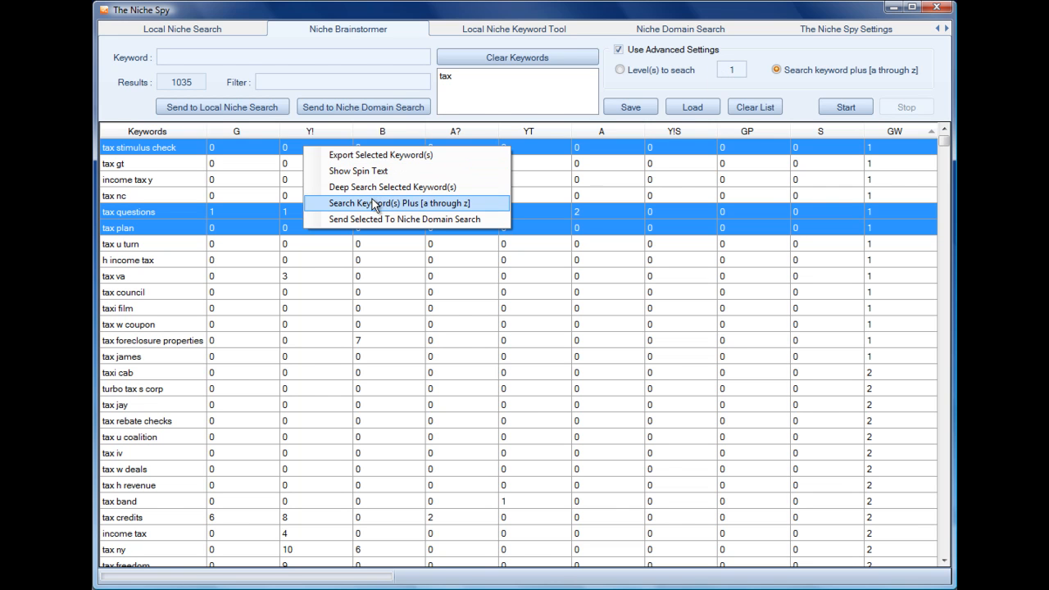
mouse_move(181, 156)
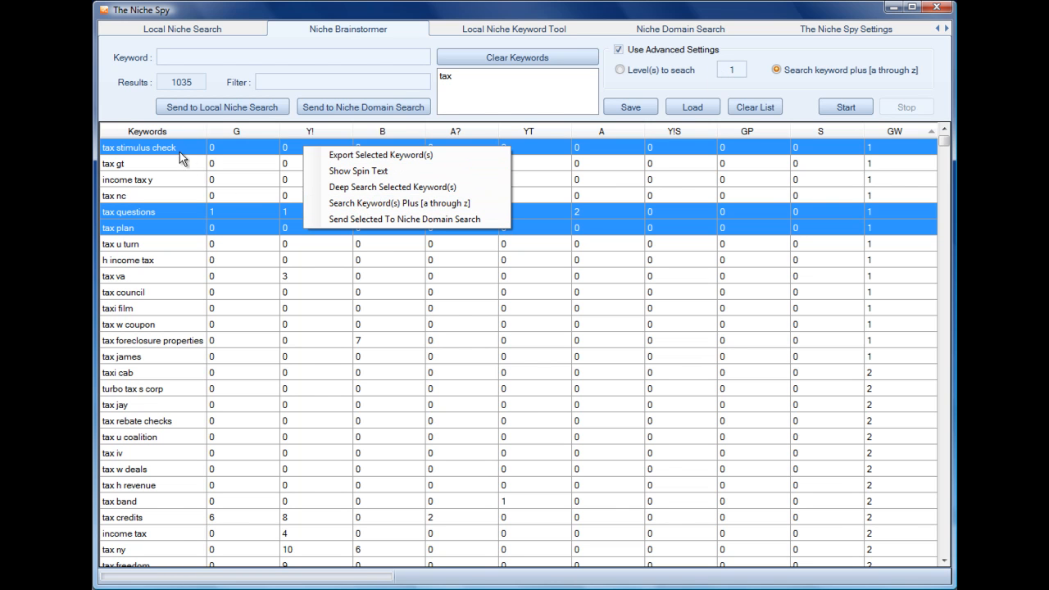
mouse_move(414, 203)
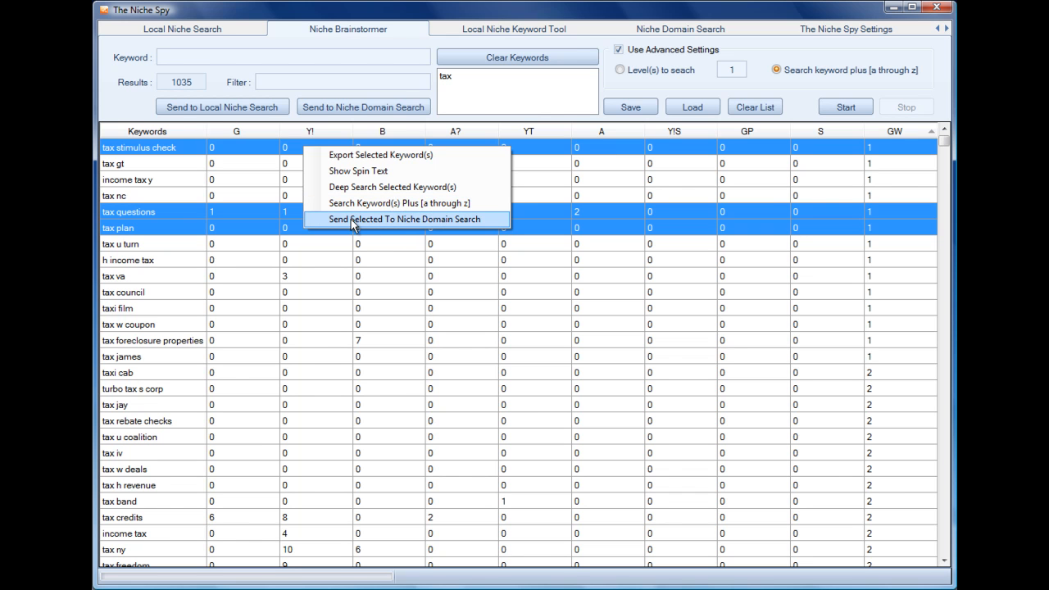
mouse_move(425, 226)
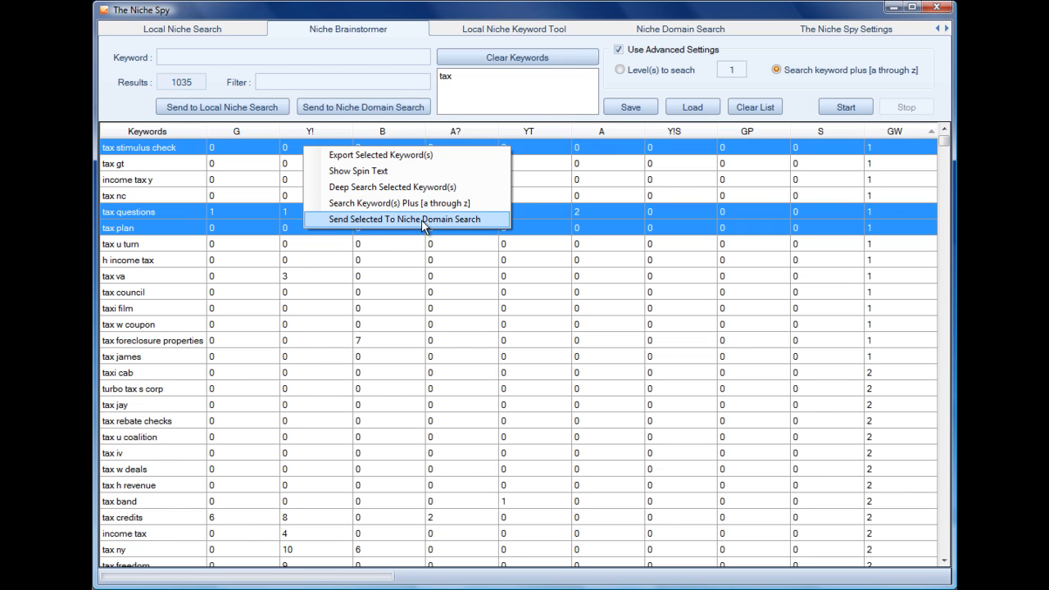
mouse_move(431, 225)
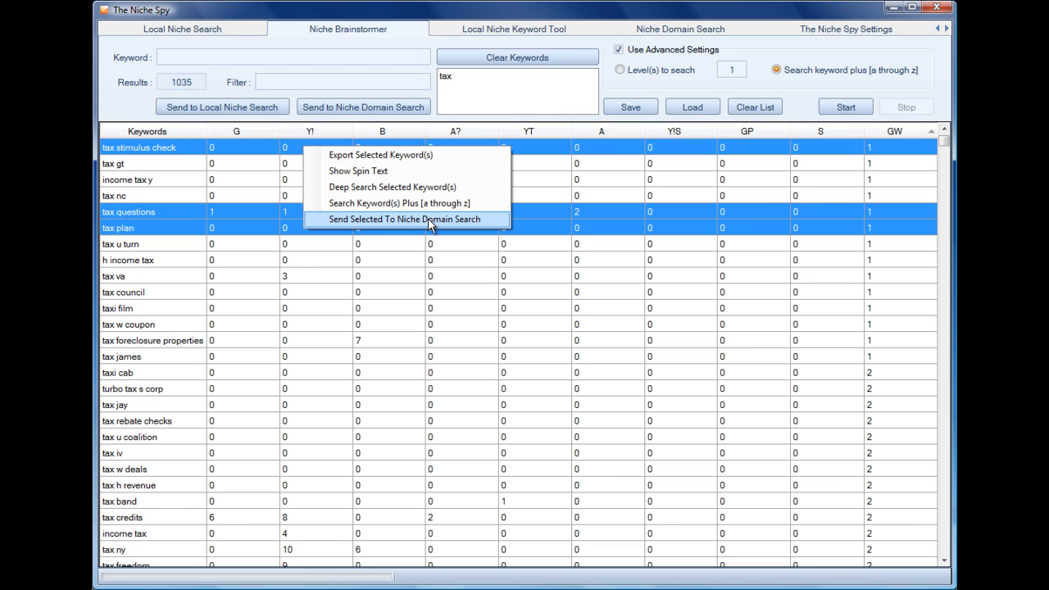
mouse_move(258, 172)
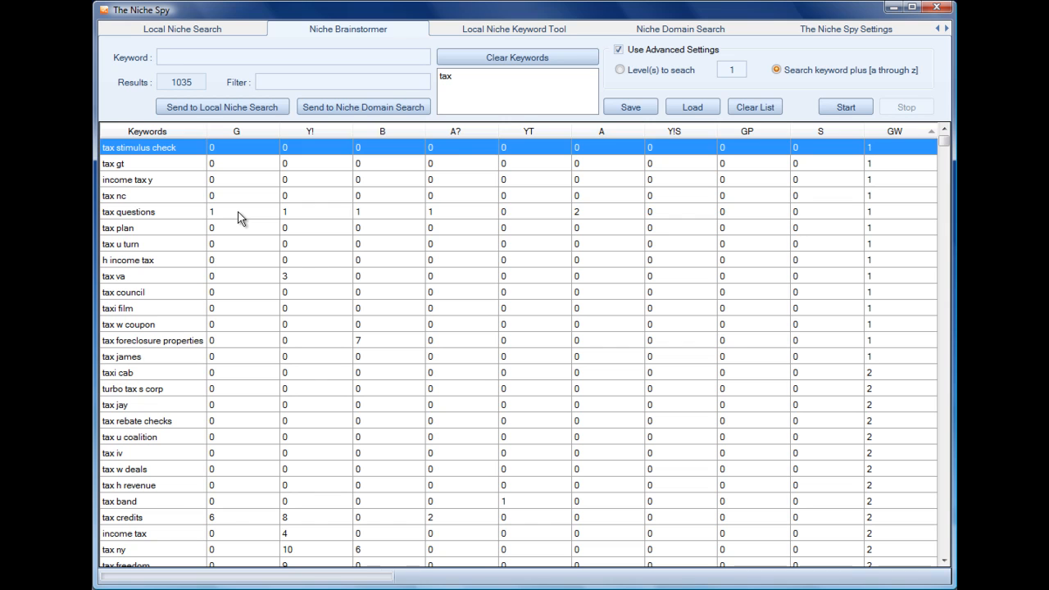
click(128, 211)
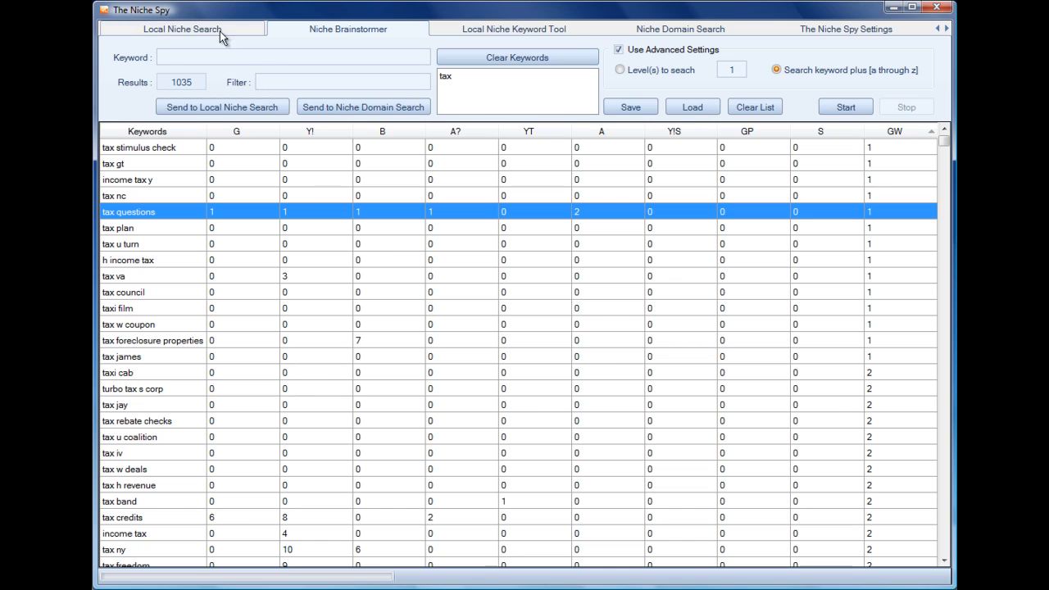
mouse_move(217, 101)
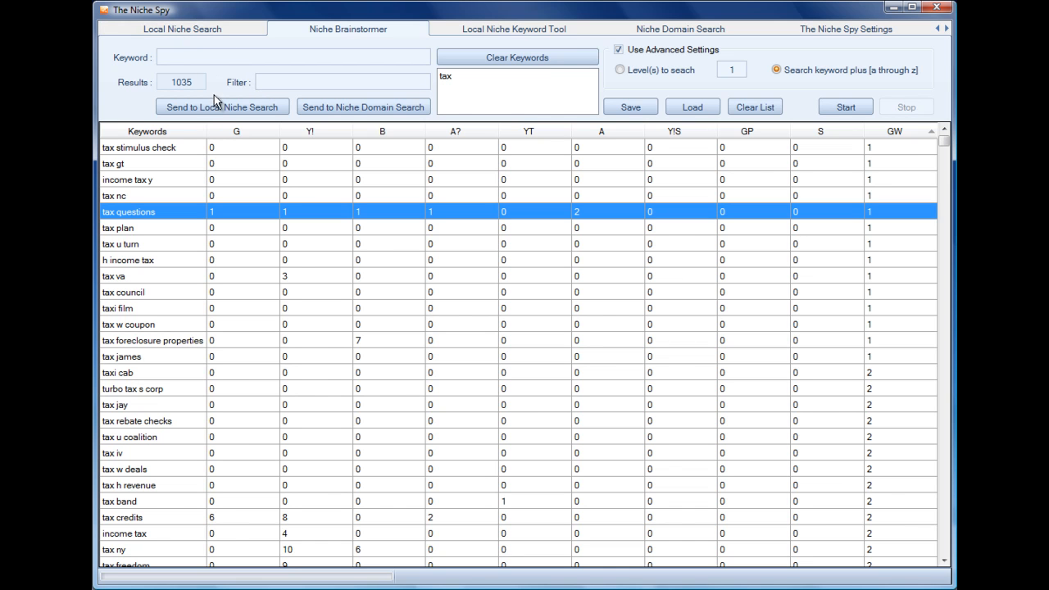
mouse_move(461, 84)
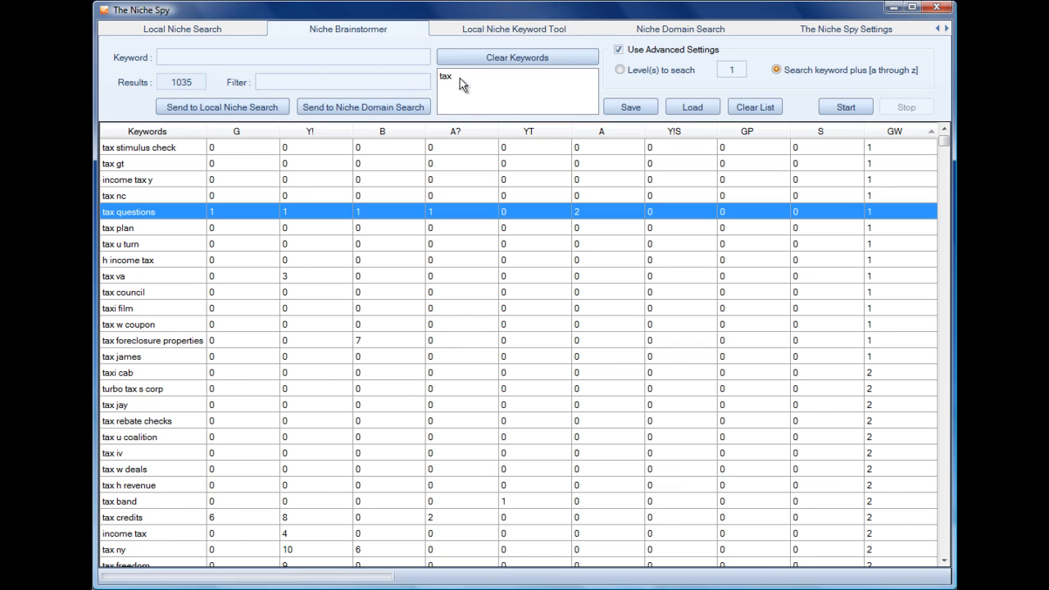
mouse_move(662, 157)
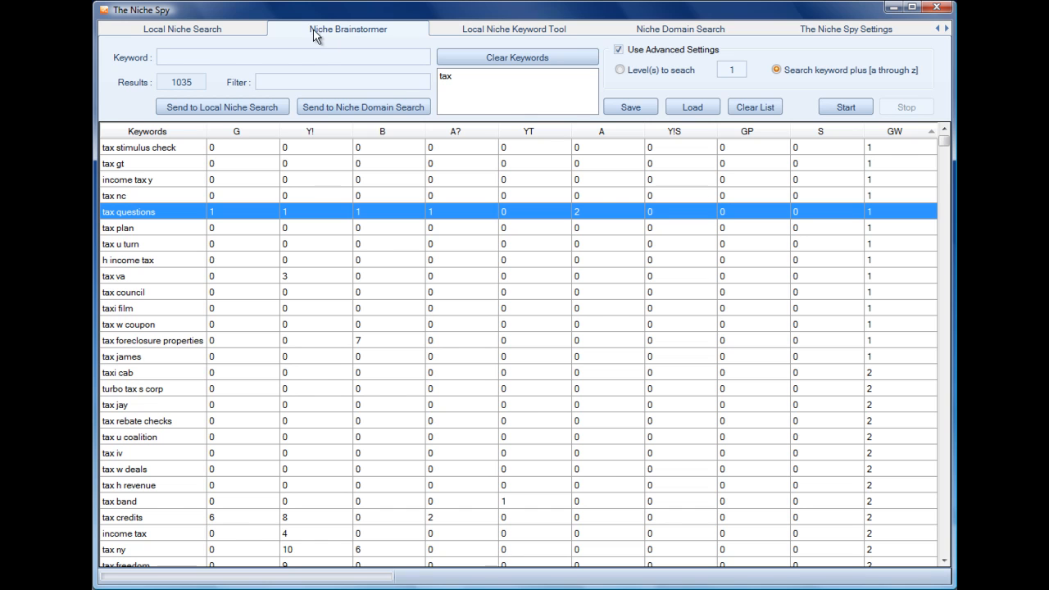
mouse_move(392, 33)
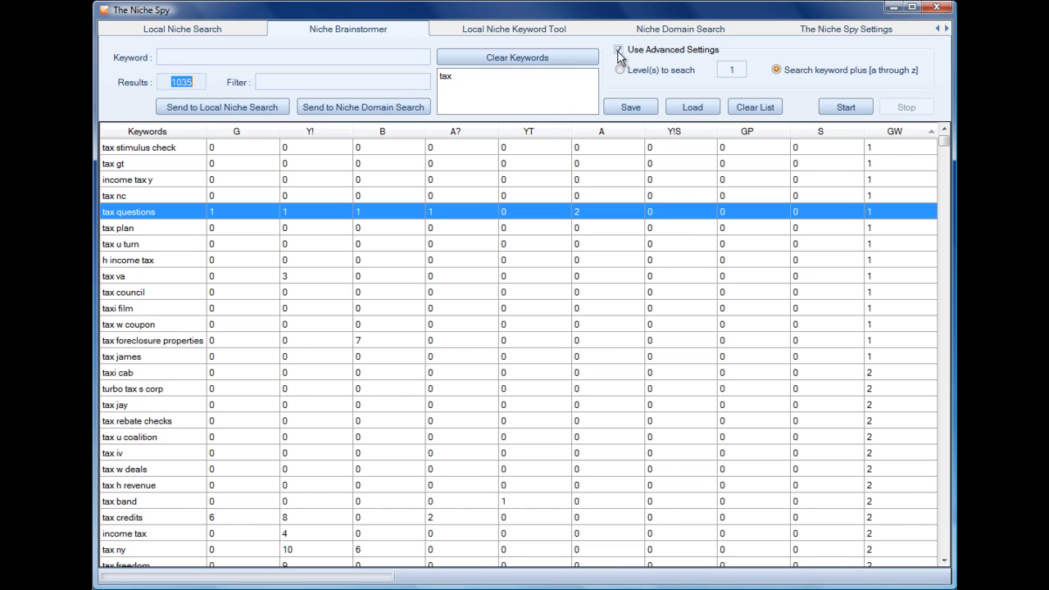
click(620, 49)
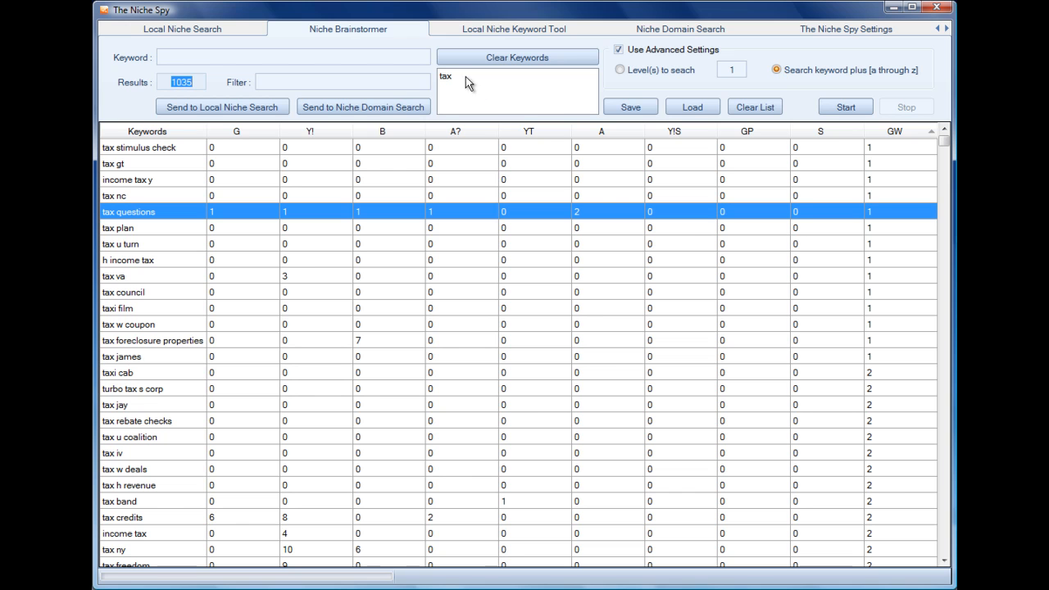